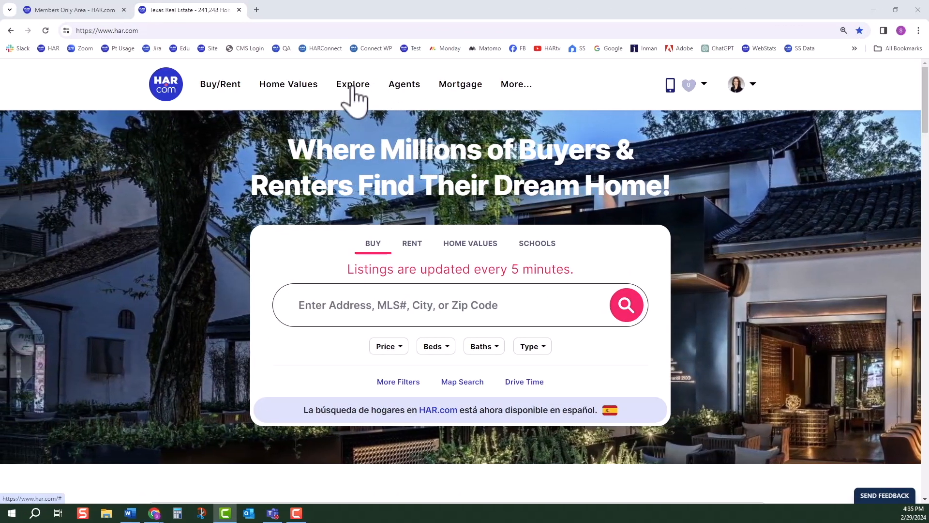
Navigate from the Explore menu to the Real Estate Articles and Blogs page
click(353, 84)
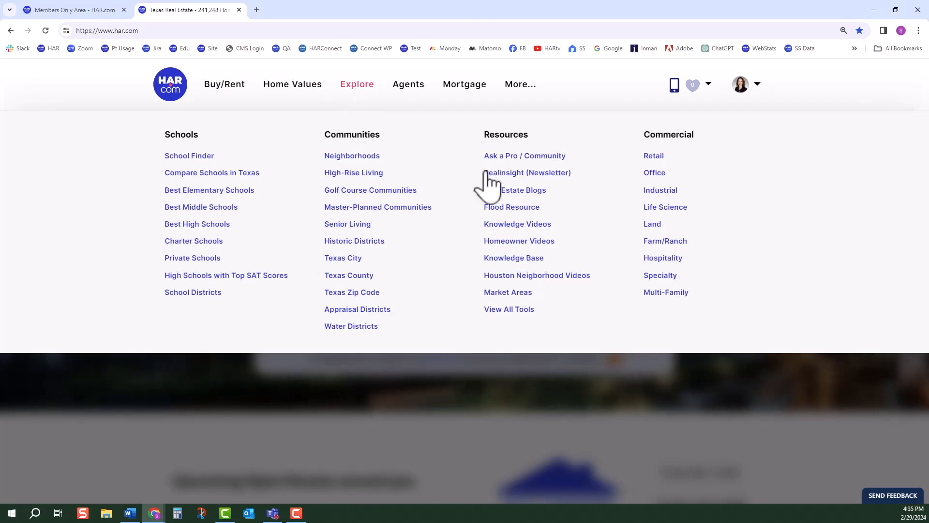
click(523, 189)
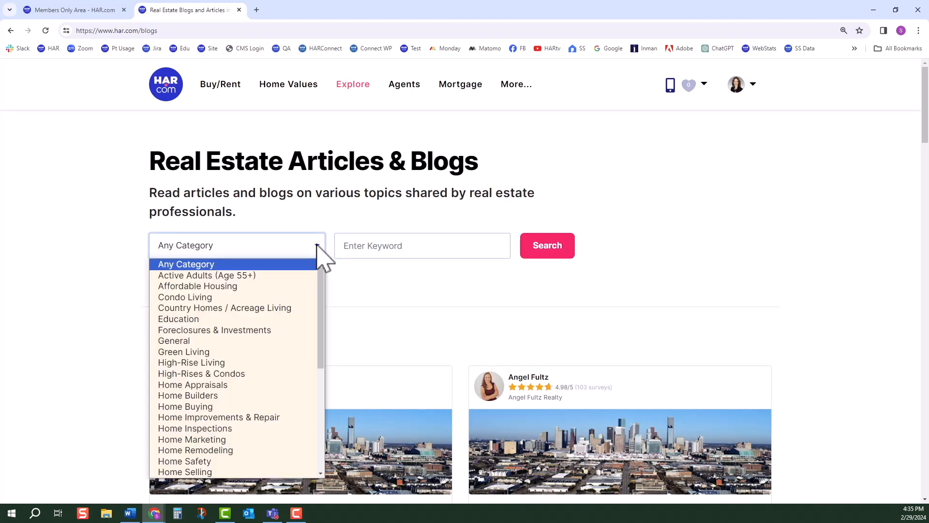
mouse_move(391, 305)
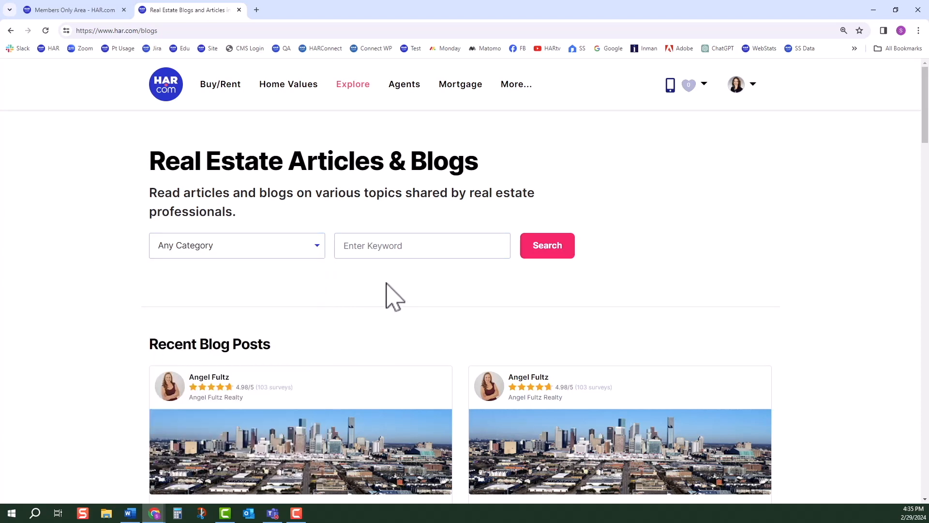
Scroll down the blog listing toward the Brentwood Condominiums post
scroll(down, 3)
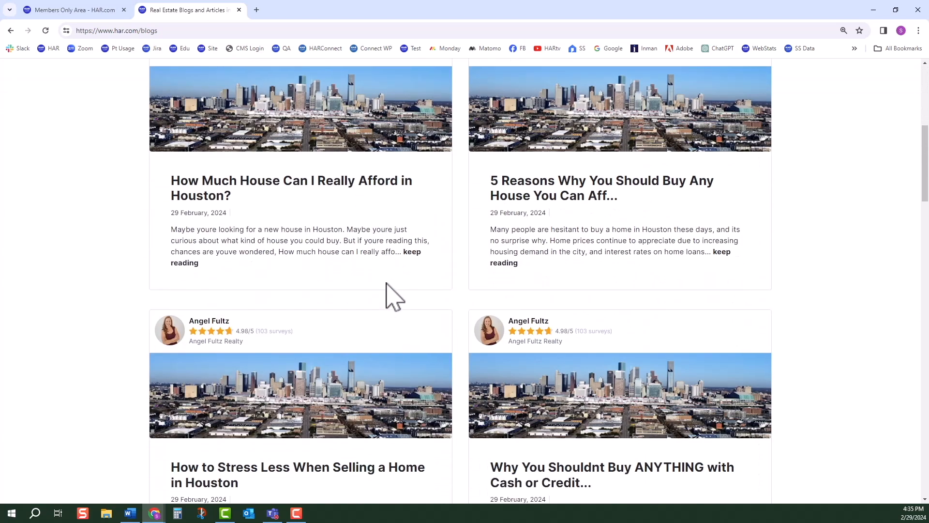
scroll(down, 3)
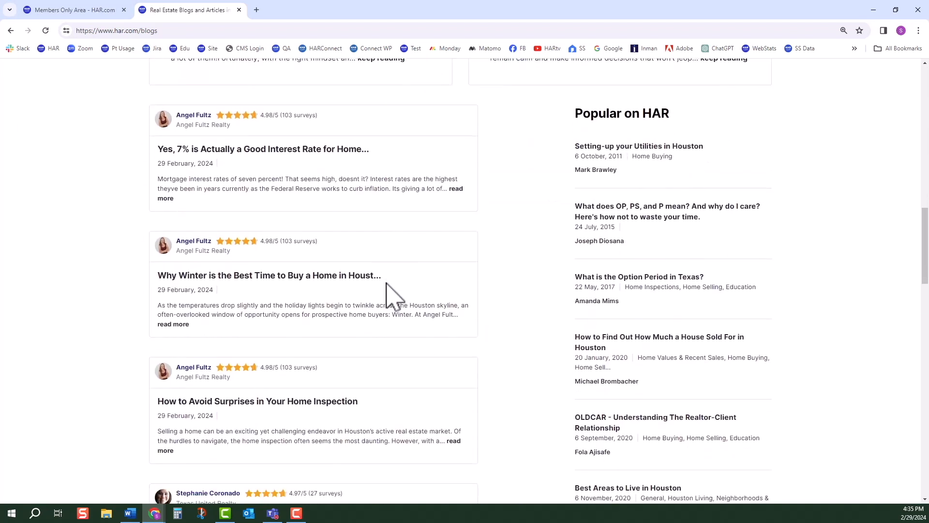
scroll(down, 3)
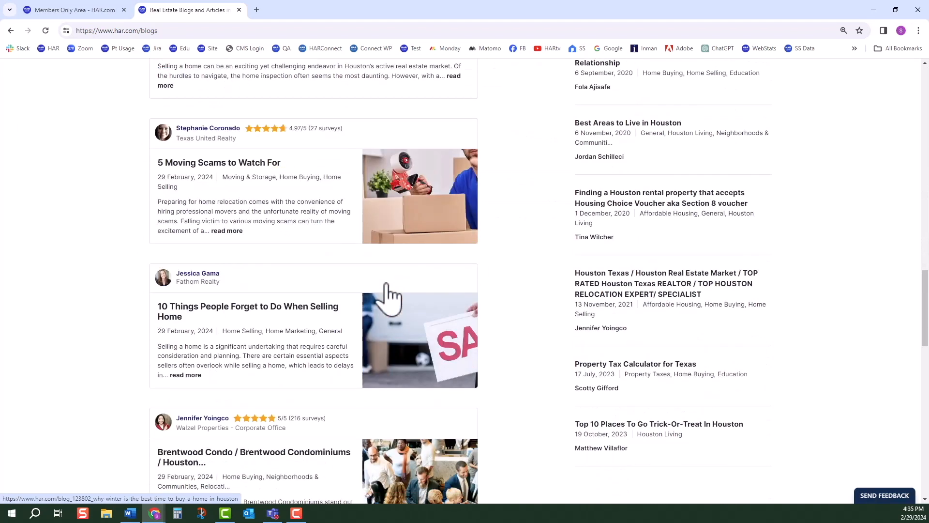
scroll(down, 3)
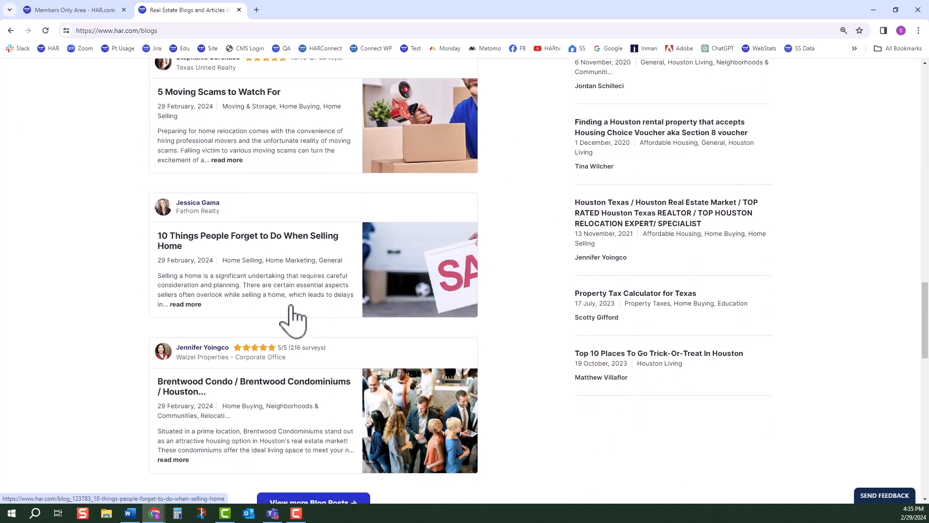
scroll(down, 3)
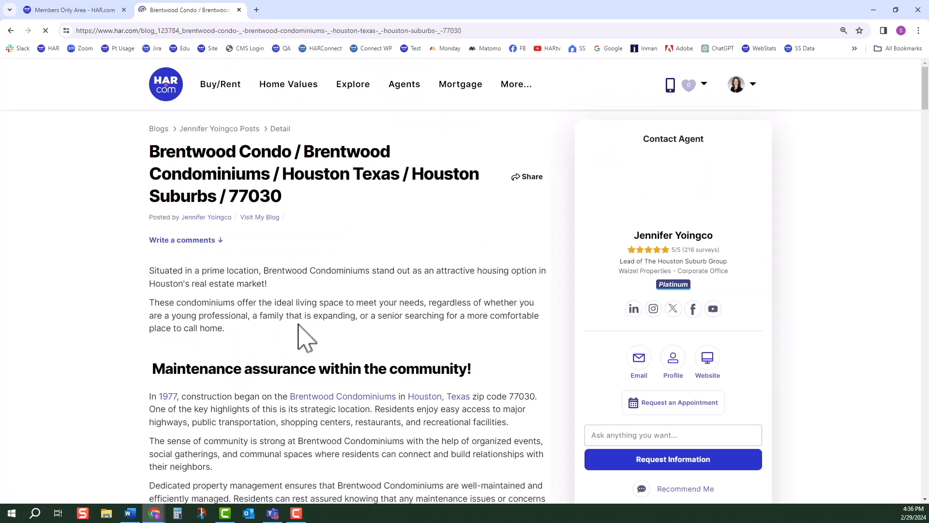
scroll(down, 3)
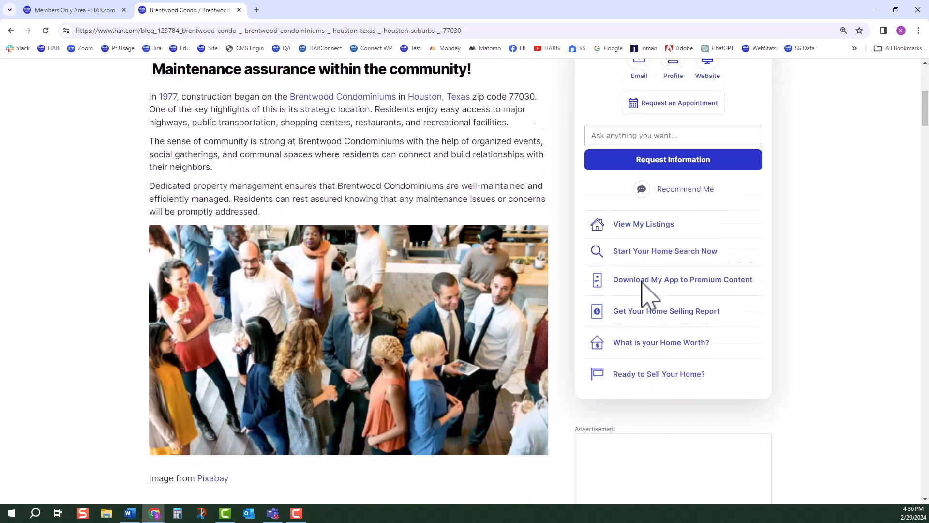
scroll(down, 3)
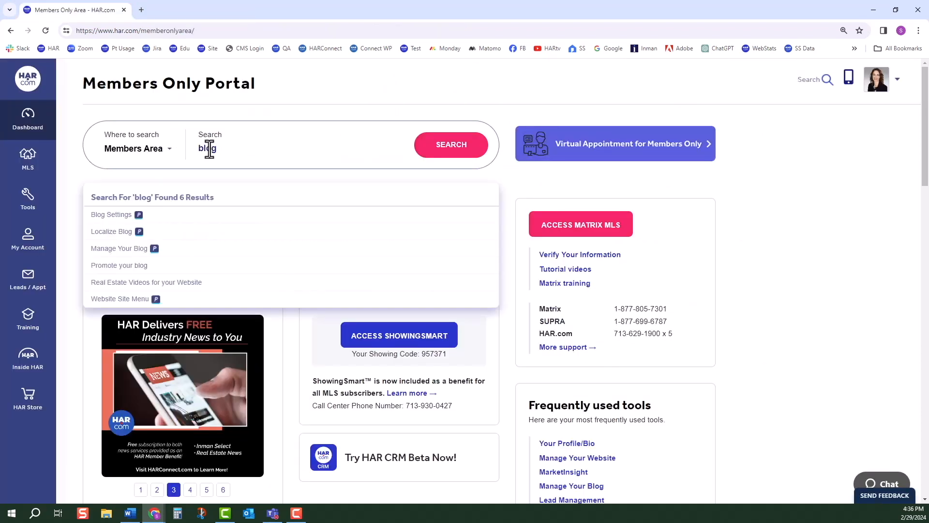
mouse_move(119, 248)
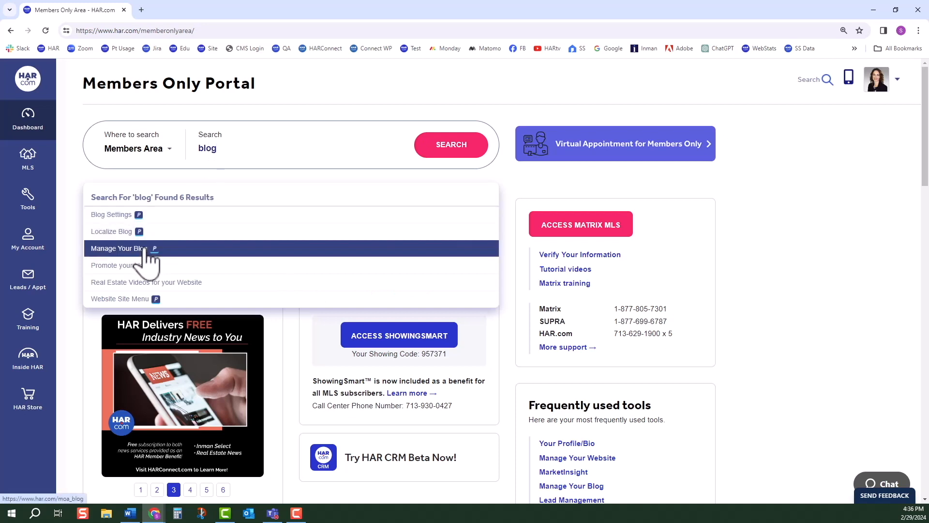
Open the Manage Your Blog tool from the portal search results
click(117, 247)
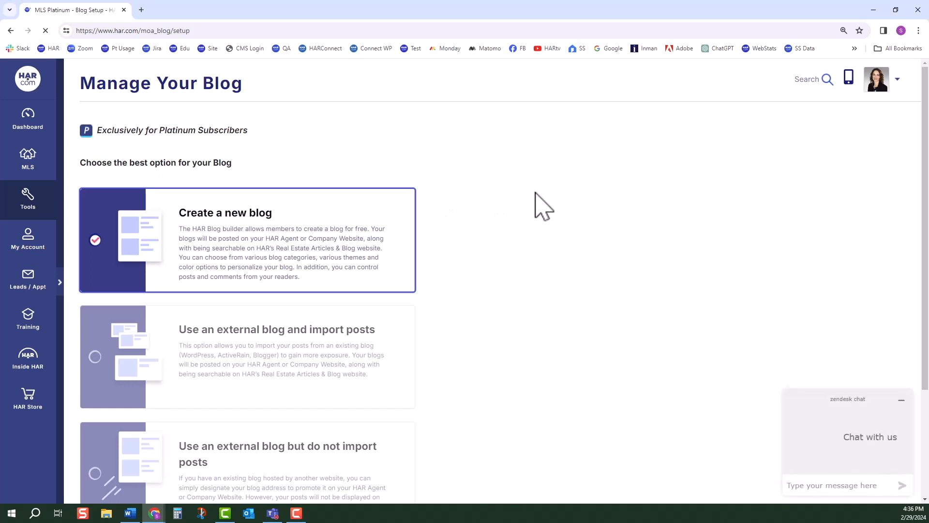
mouse_move(709, 258)
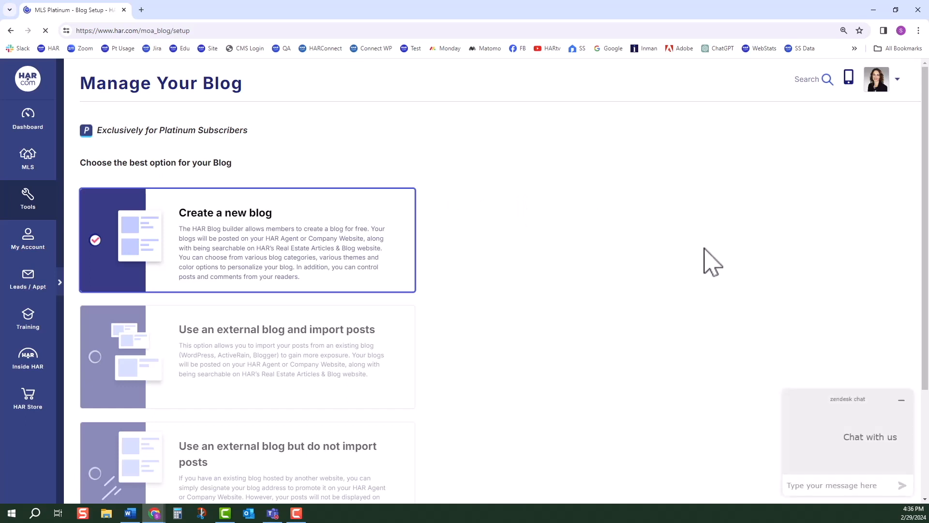
mouse_move(892, 403)
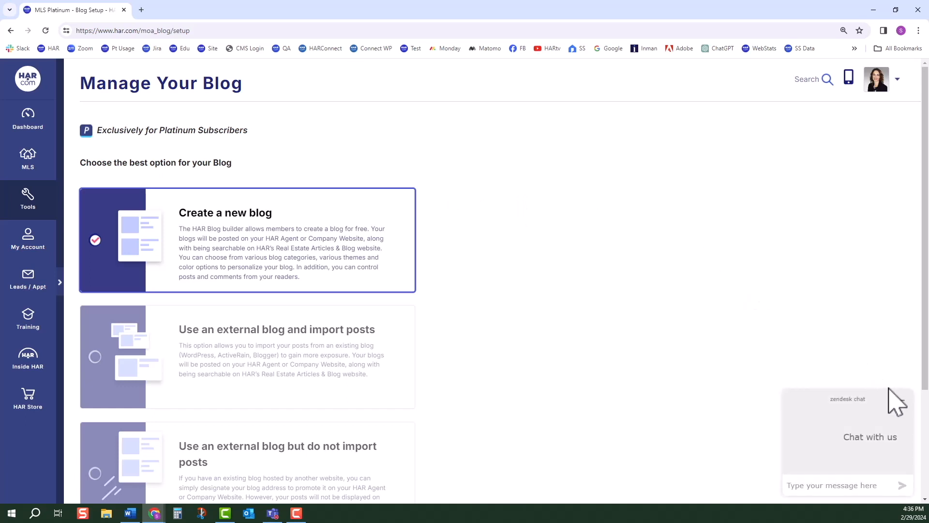
mouse_move(902, 416)
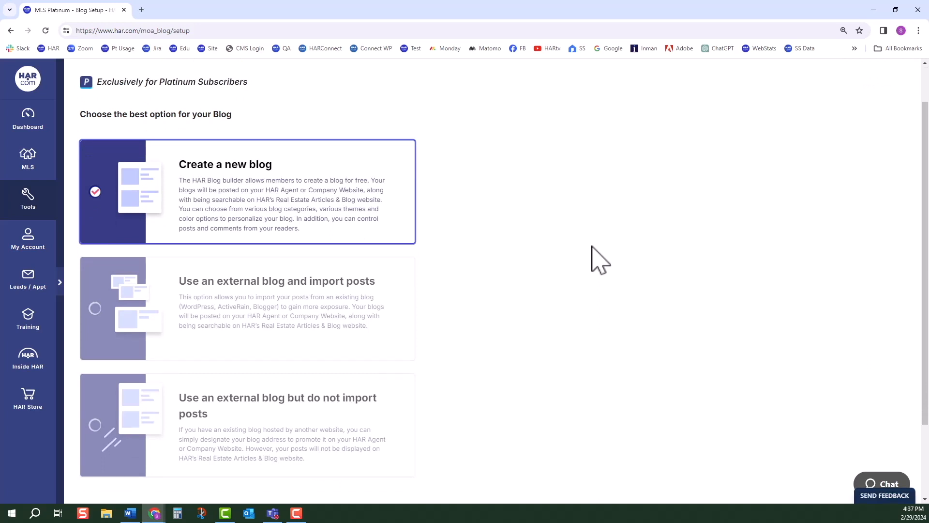
click(95, 308)
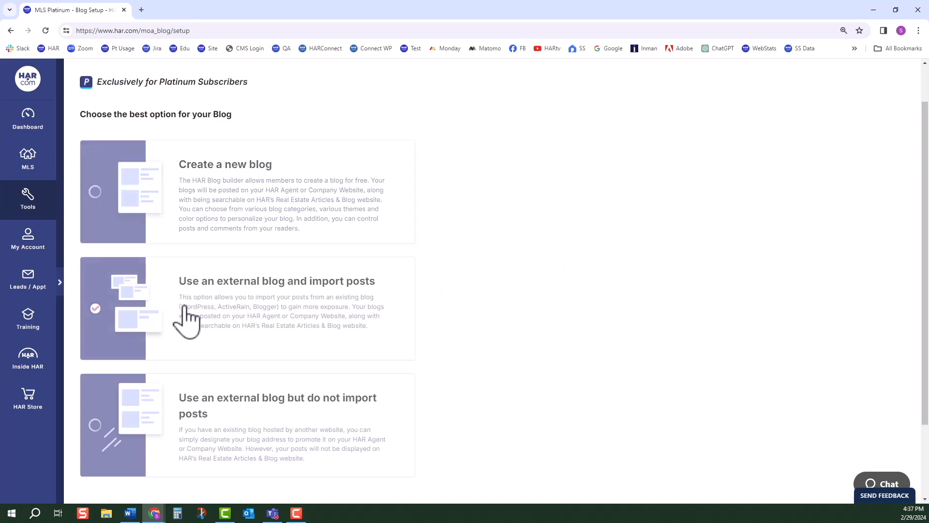
click(265, 312)
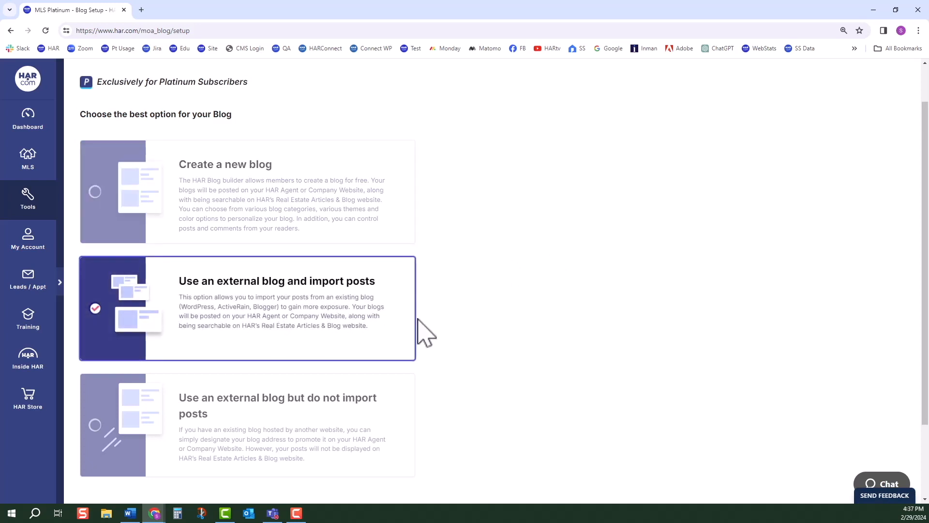
mouse_move(448, 329)
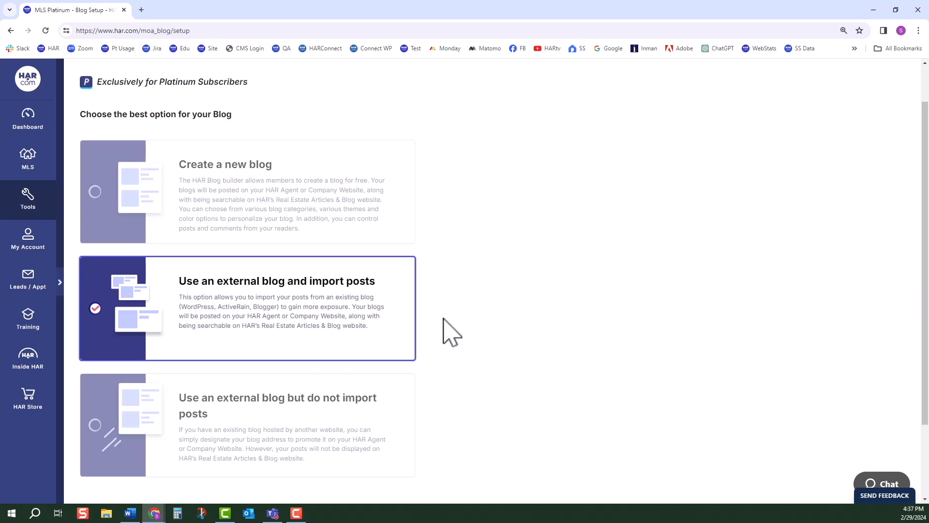
mouse_move(372, 390)
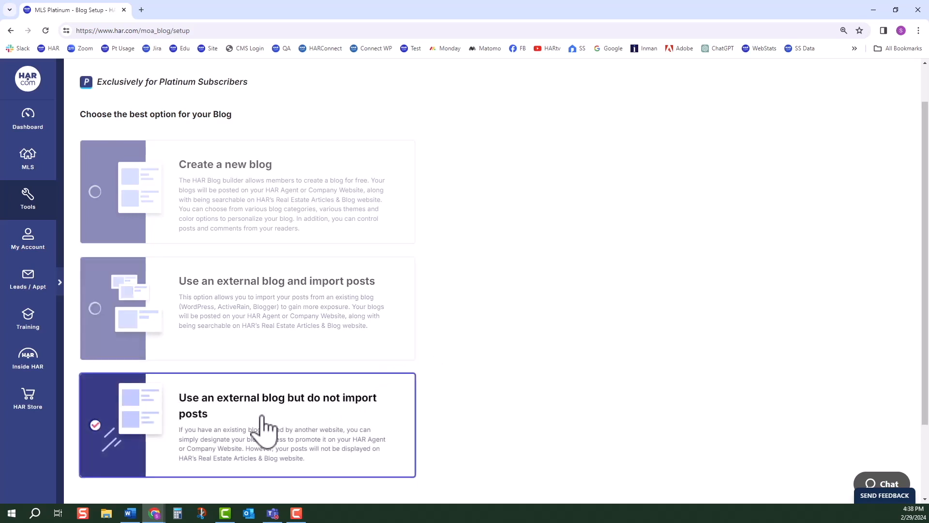
mouse_move(436, 433)
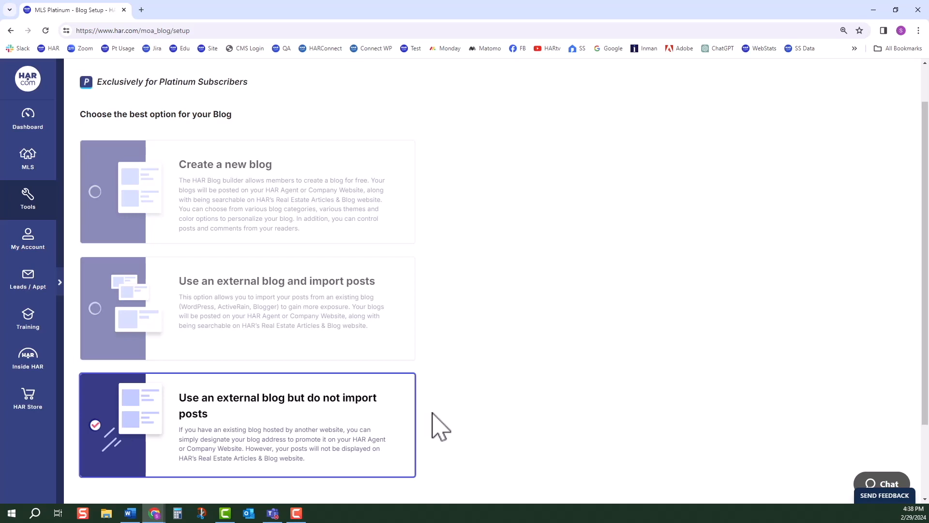
mouse_move(445, 394)
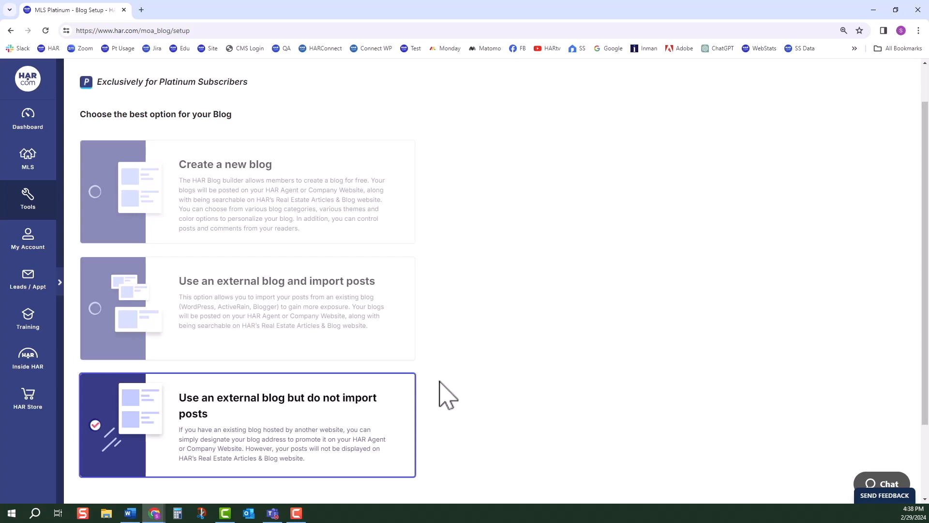
mouse_move(412, 175)
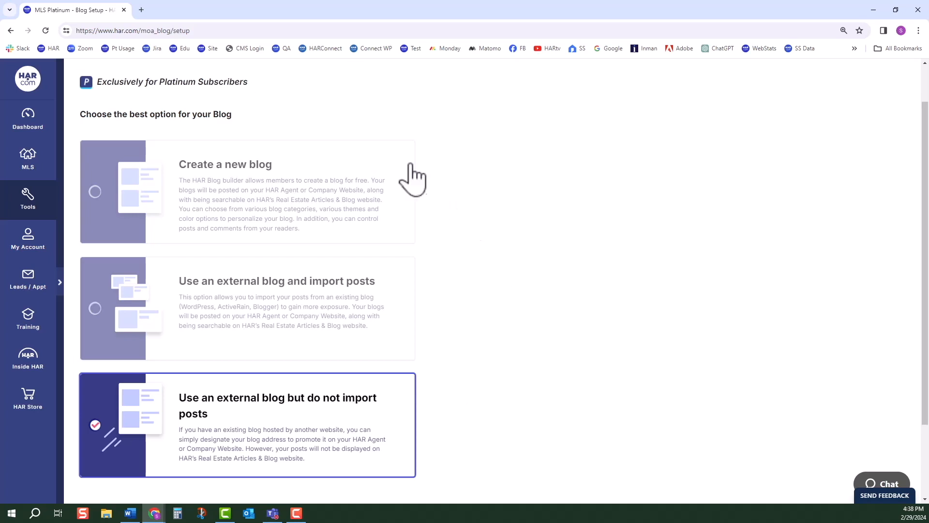
mouse_move(95, 193)
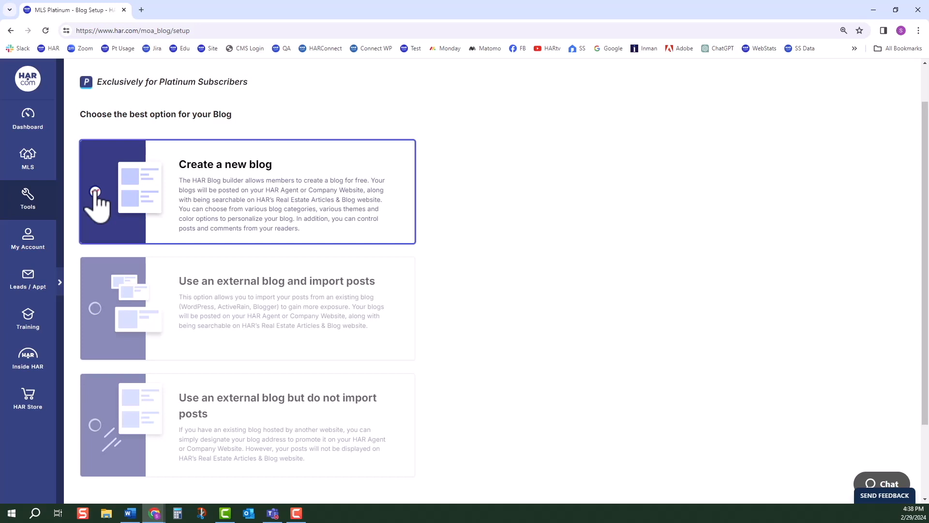
Choose to create a new blog, accept the member blog terms, and submit Setup my Blog
click(95, 191)
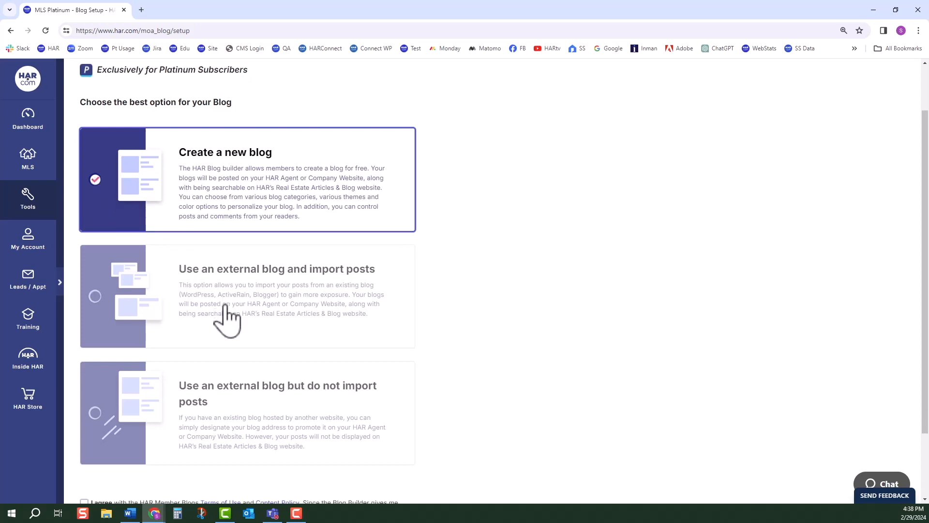
scroll(down, 3)
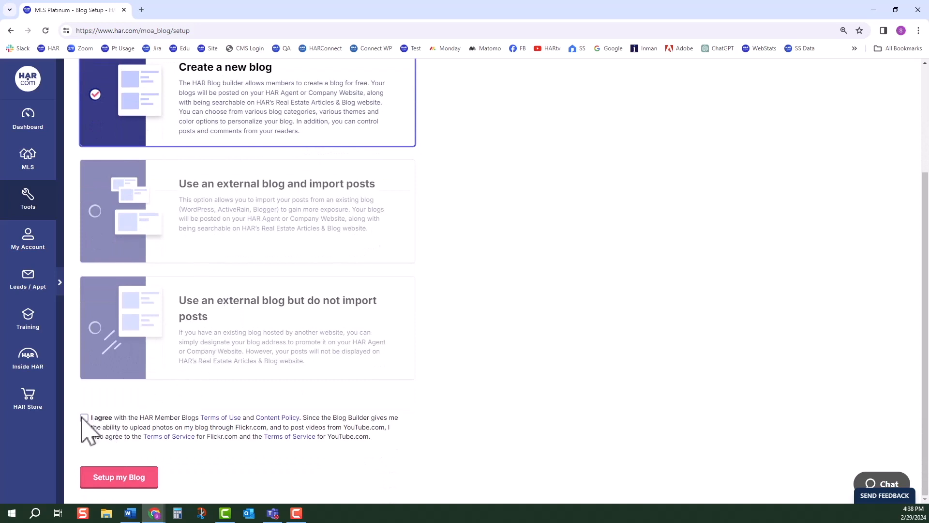
click(84, 418)
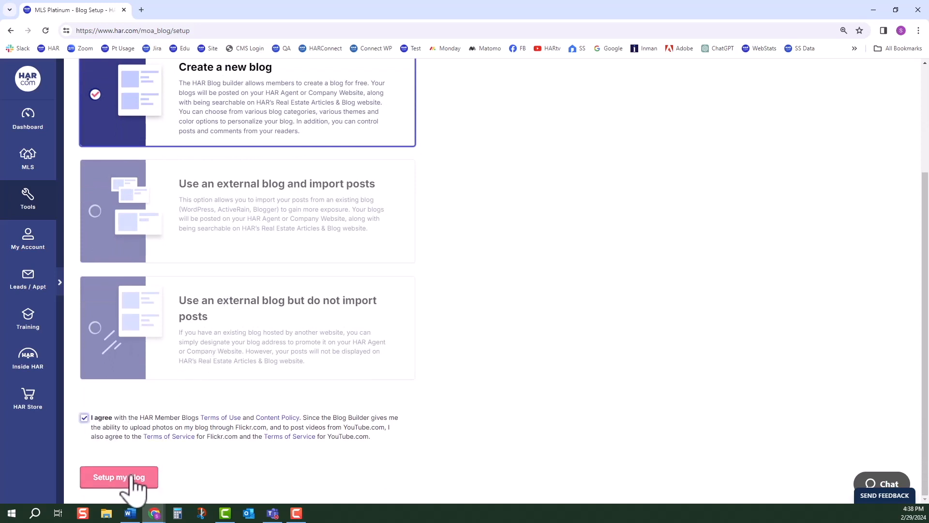
click(119, 476)
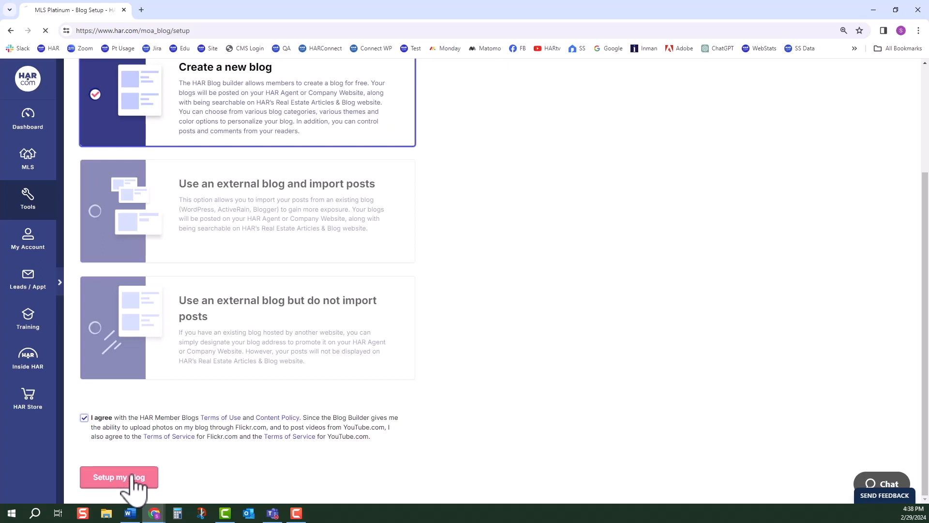
click(119, 477)
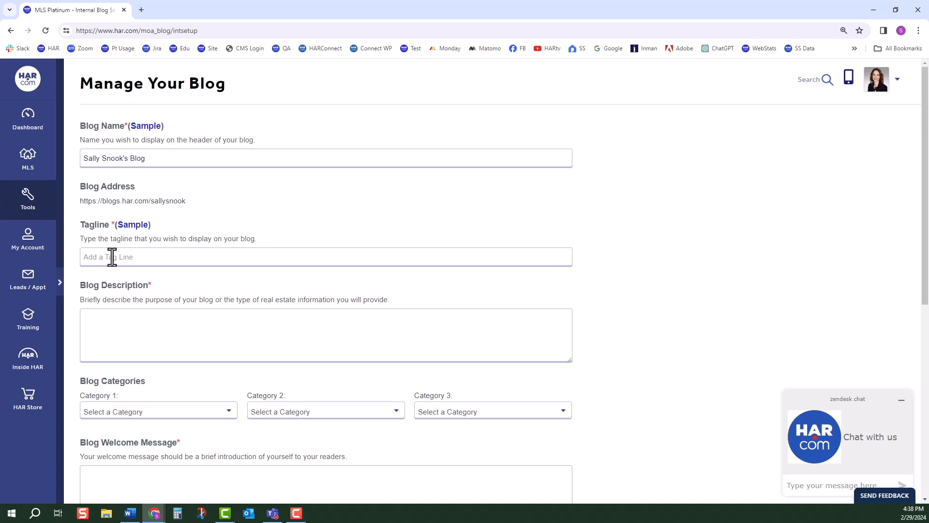
Fill in the blog name 'Sally's Blog' and welcome message 'Welcome to my blog', then submit the setup
text(Help Members Achieve Ongoing Success!)
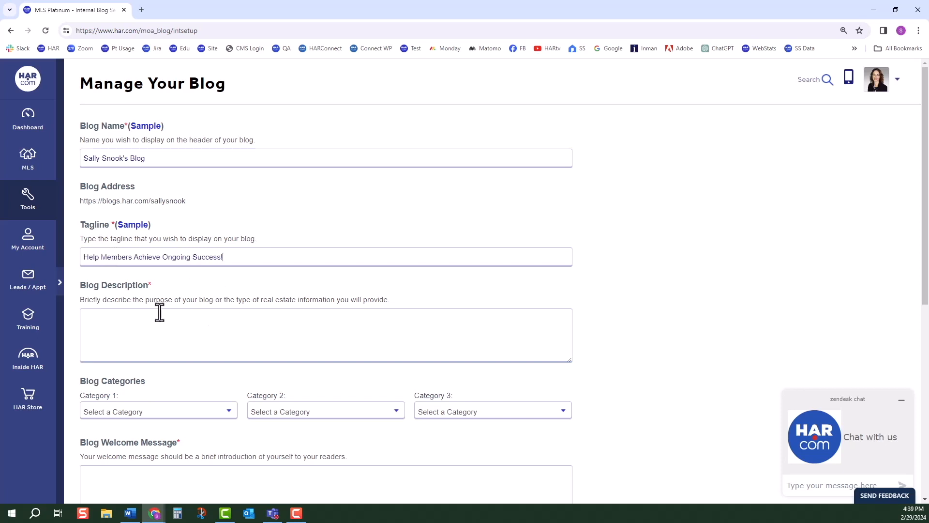
text(Sally's Blog)
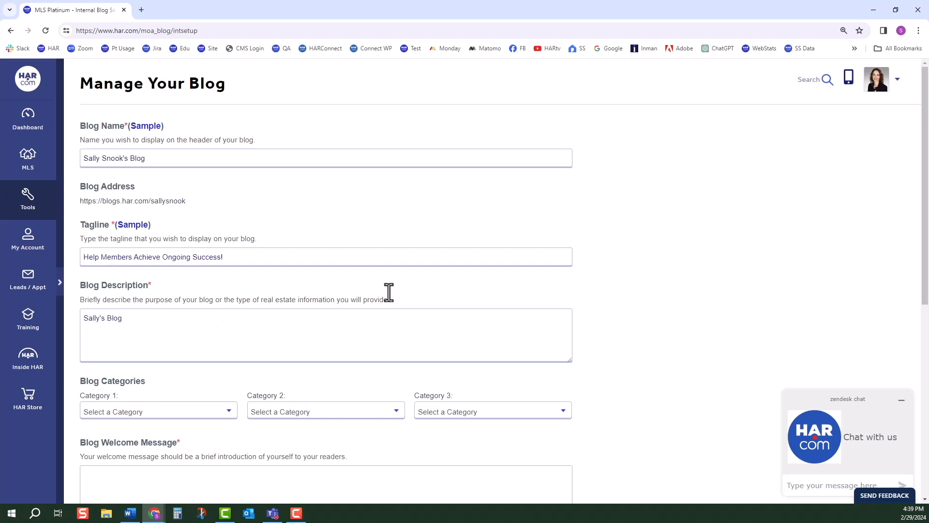
scroll(down, 3)
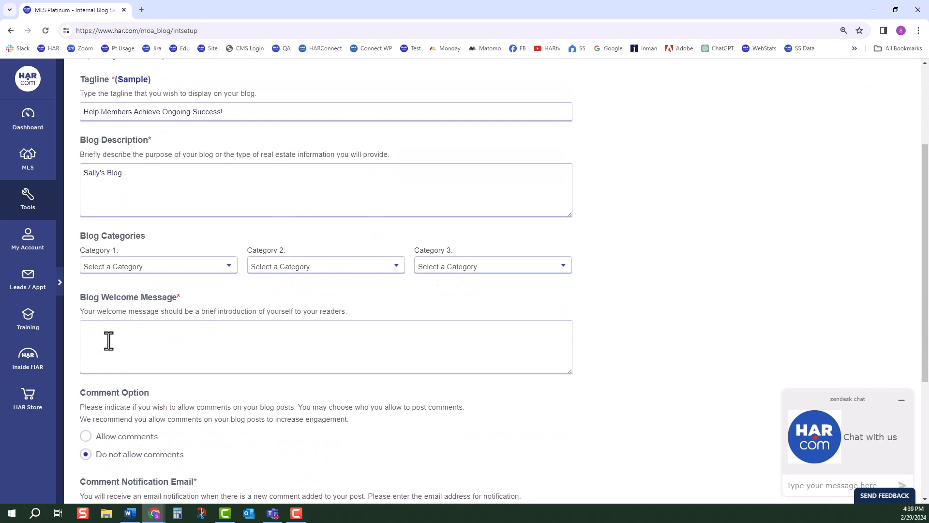
text(Welcome to)
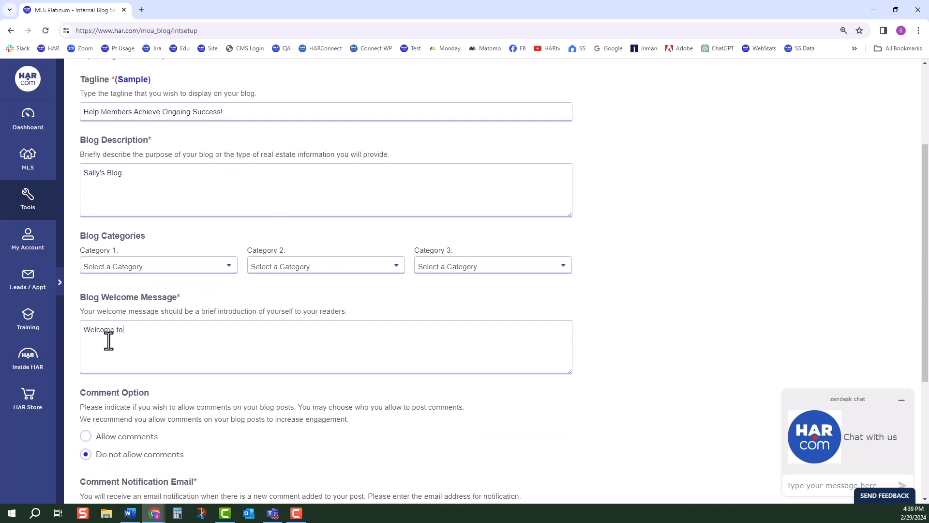
text(my blog!)
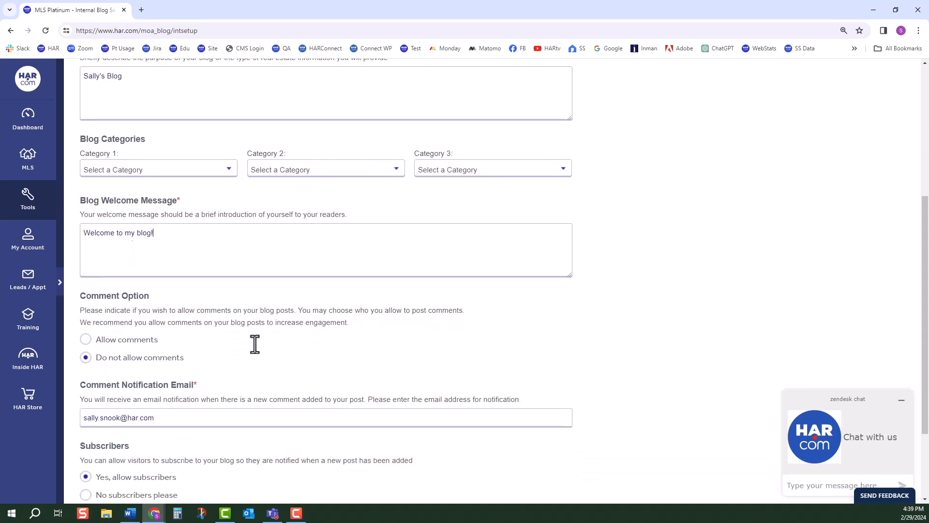
scroll(down, 3)
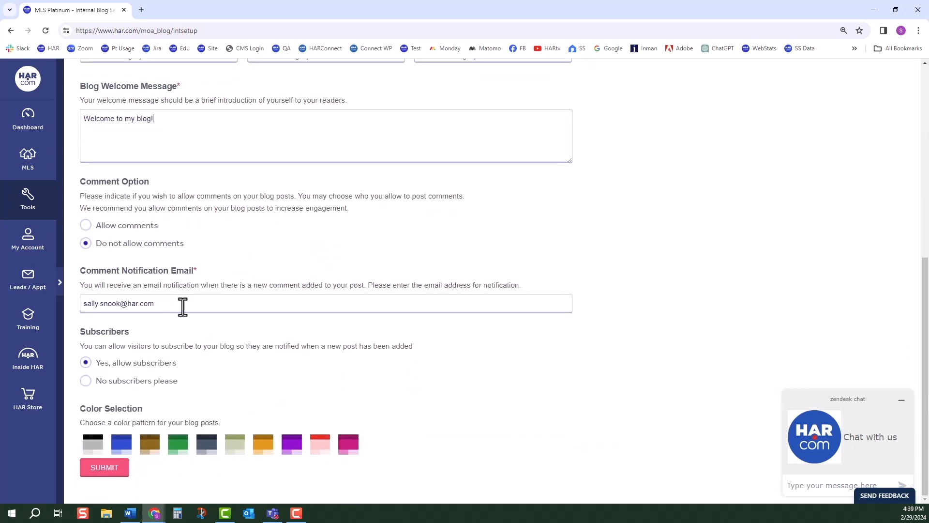
mouse_move(155, 240)
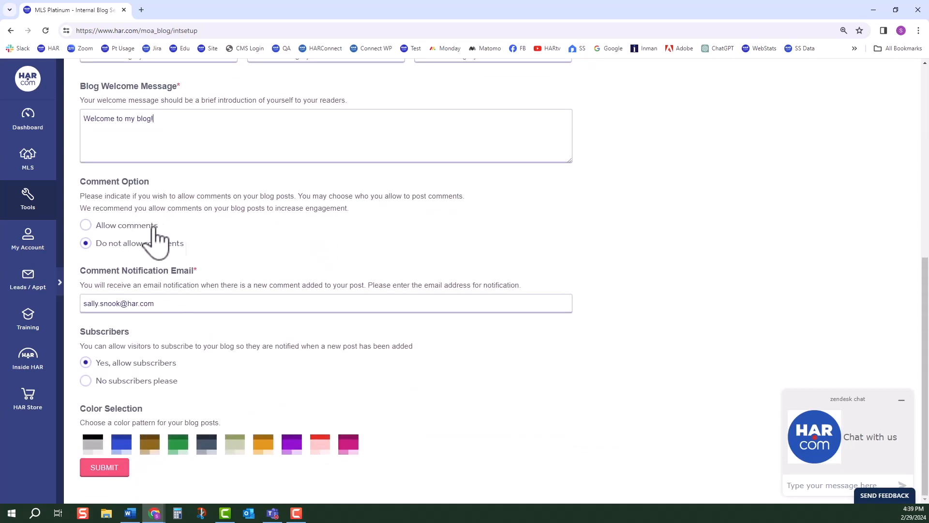
mouse_move(240, 380)
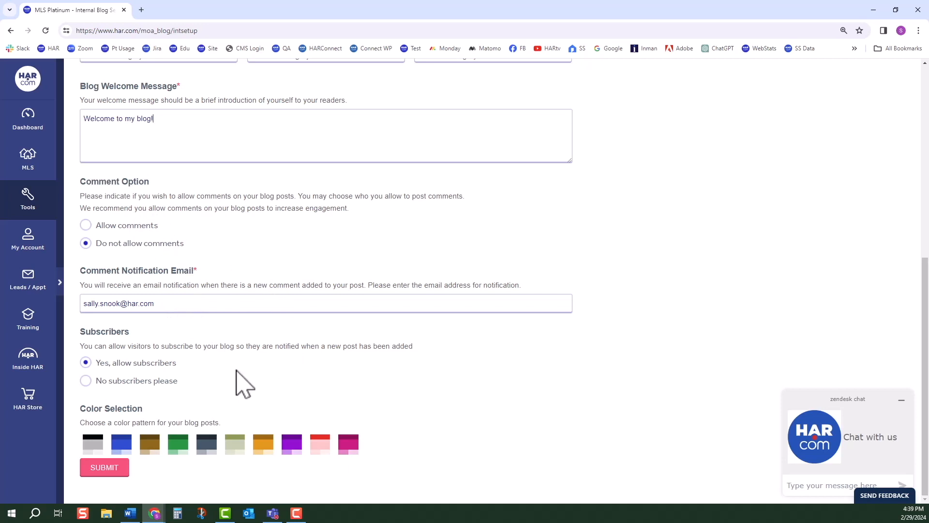
mouse_move(238, 383)
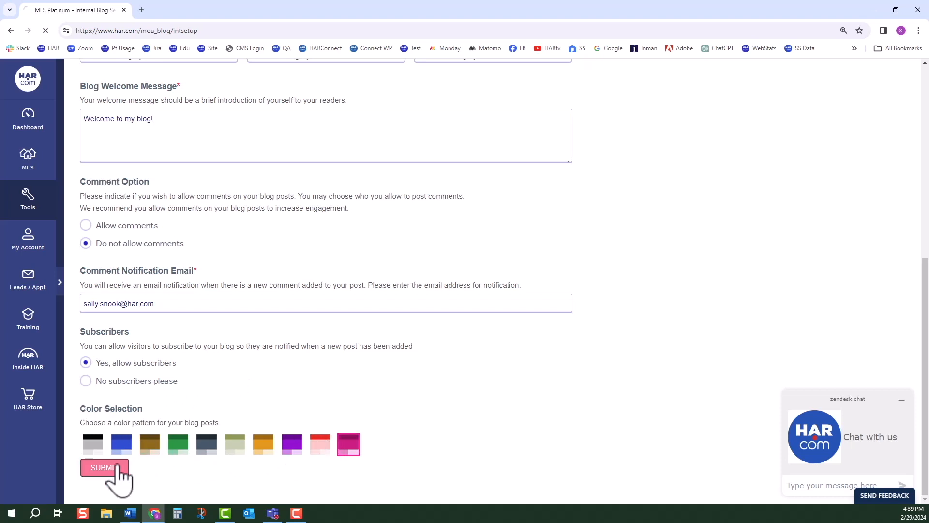
click(104, 468)
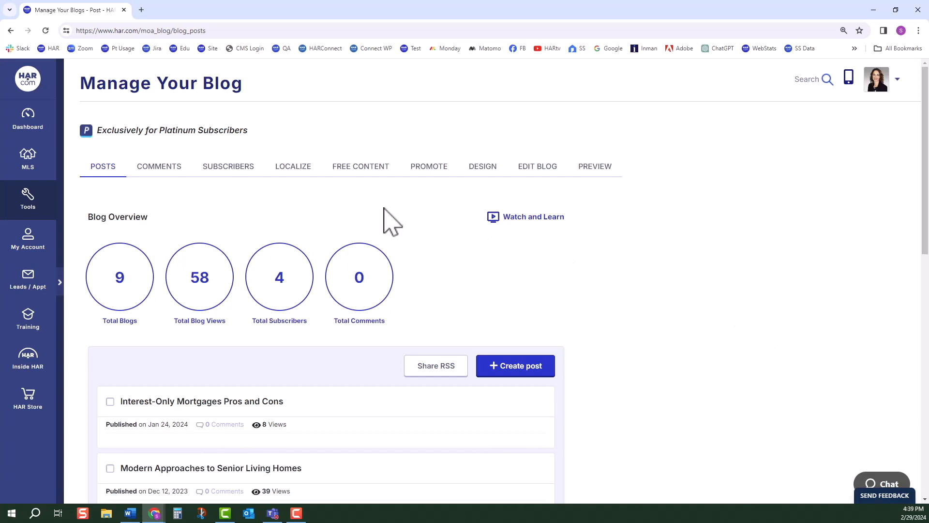
mouse_move(232, 192)
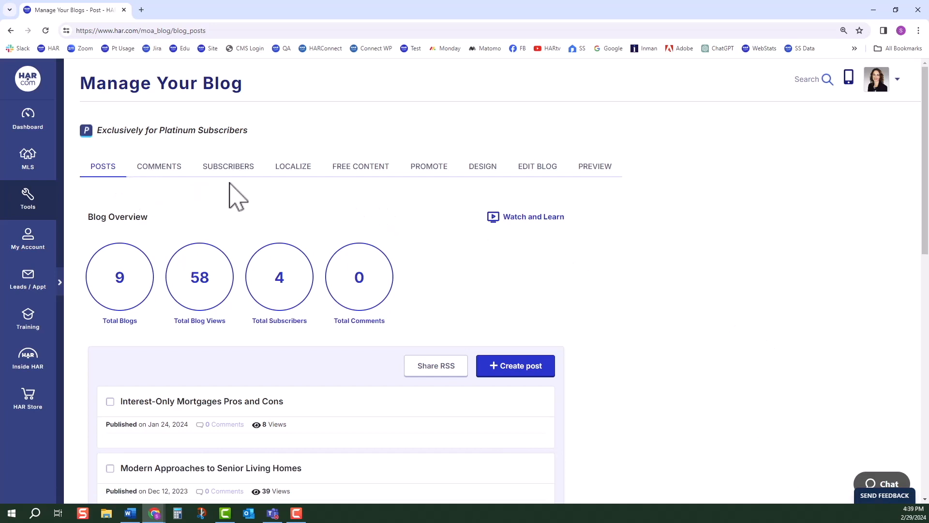
mouse_move(205, 205)
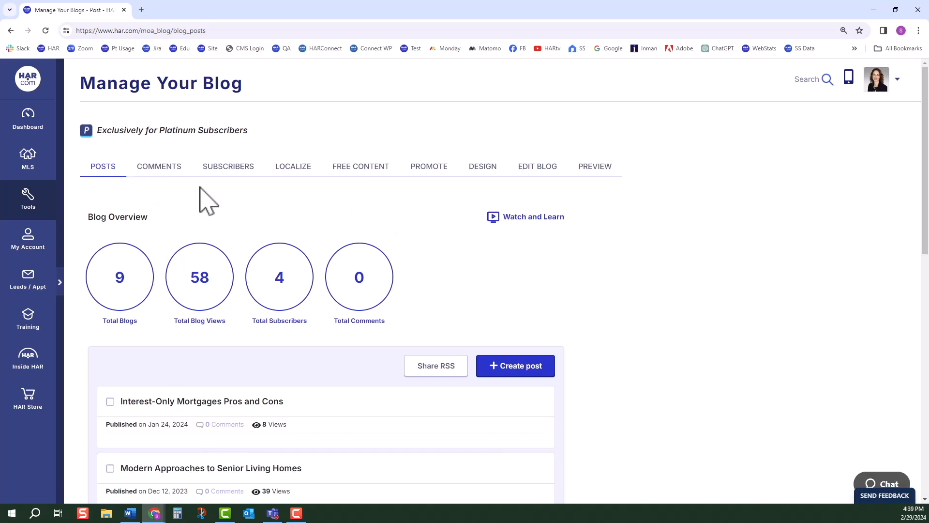
Scroll through the Blog Overview totals and the list of published posts
scroll(down, 3)
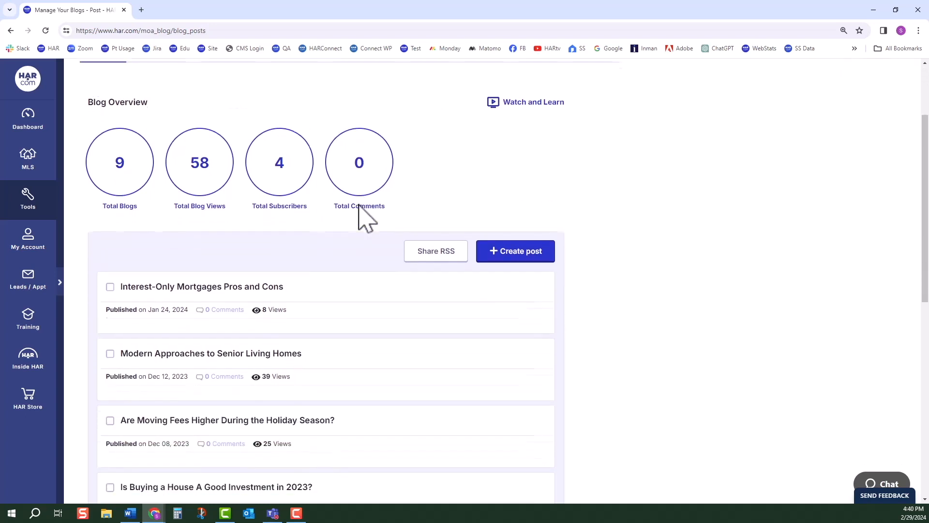
scroll(down, 3)
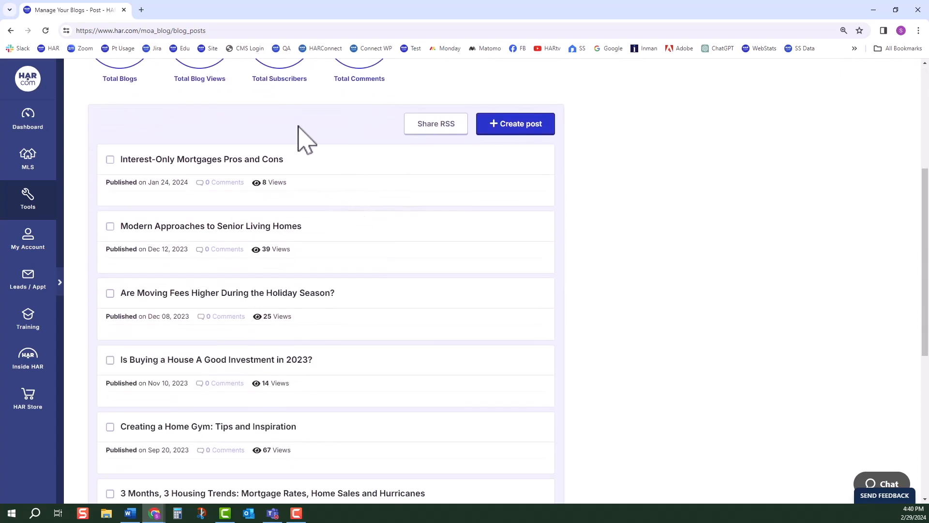
mouse_move(451, 398)
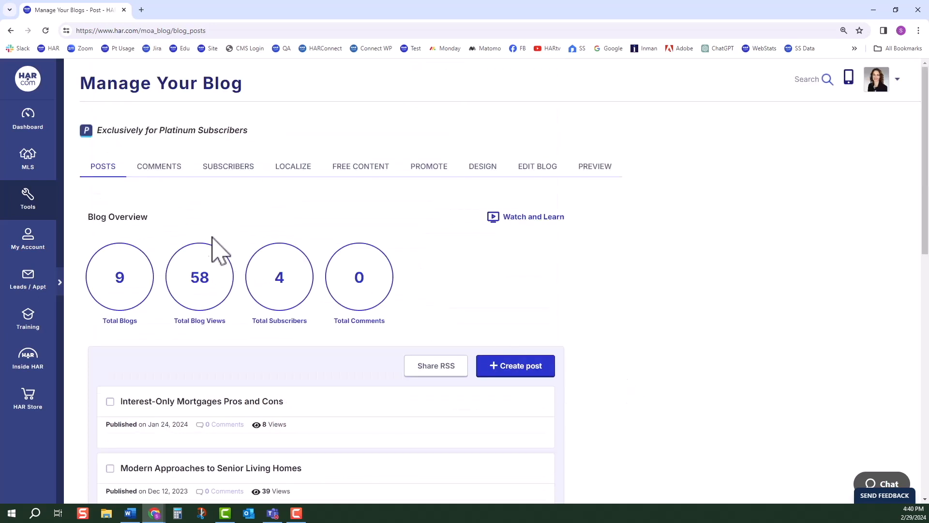
mouse_move(158, 169)
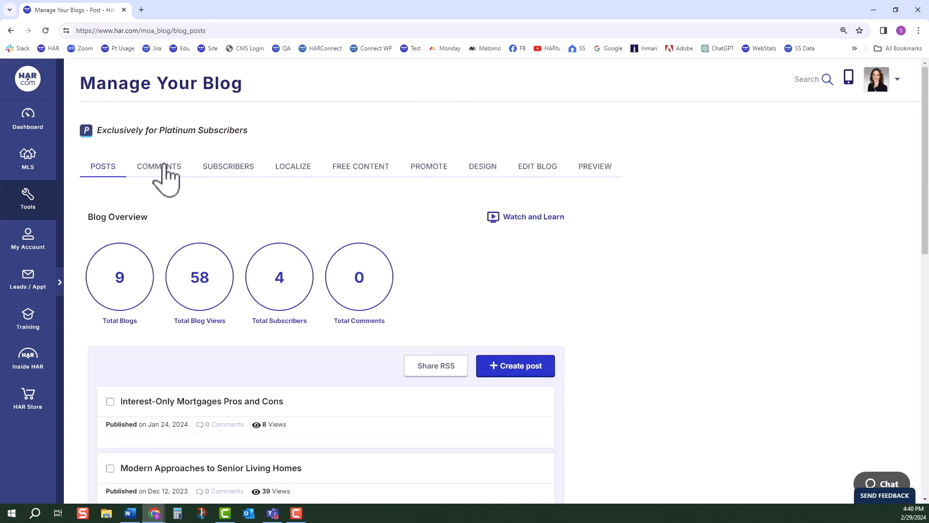
Switch to the blog's Comments management page showing no published comments
click(158, 167)
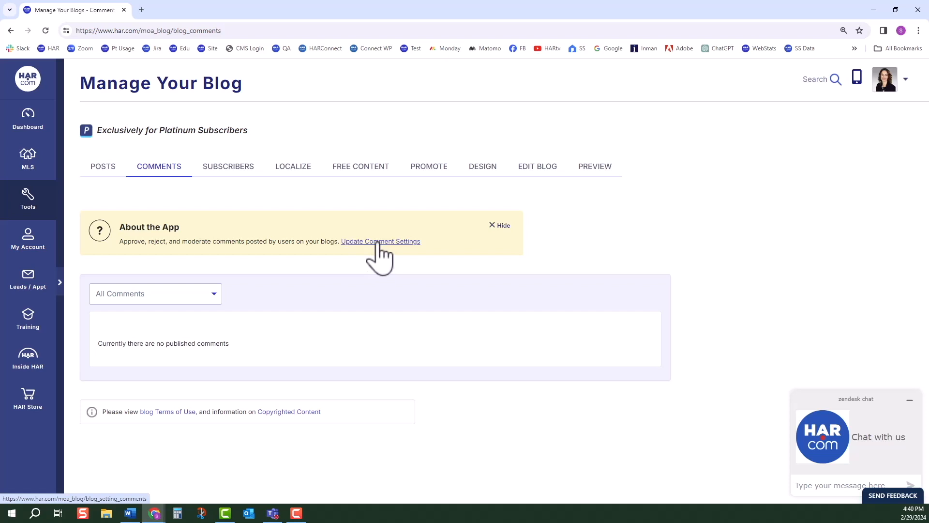
mouse_move(411, 243)
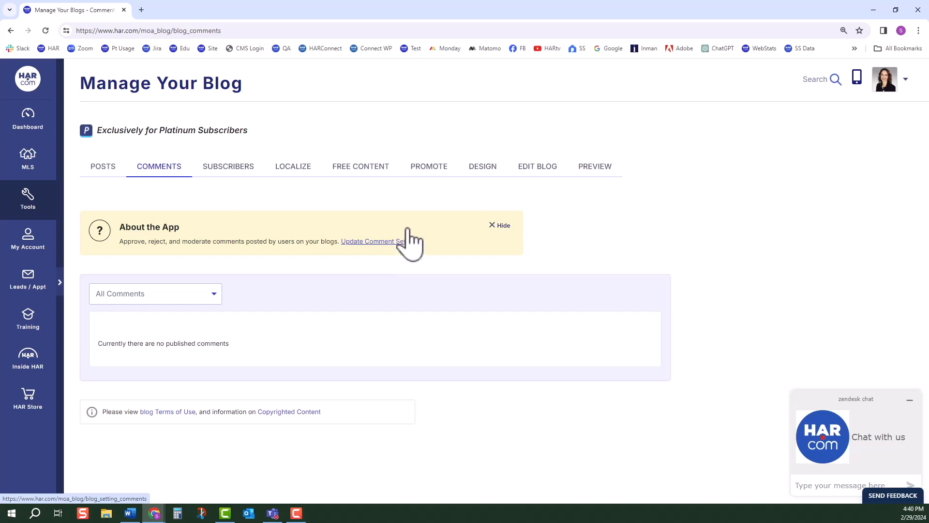
mouse_move(537, 174)
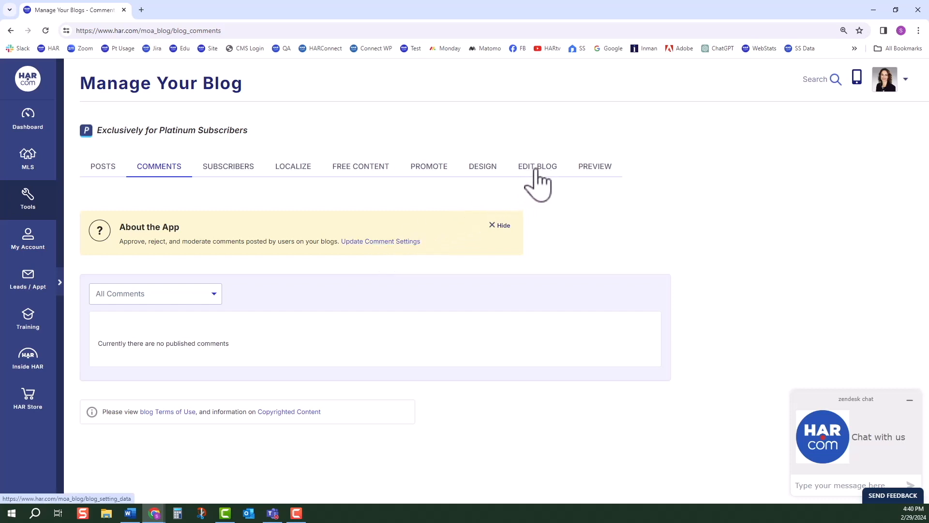
mouse_move(260, 203)
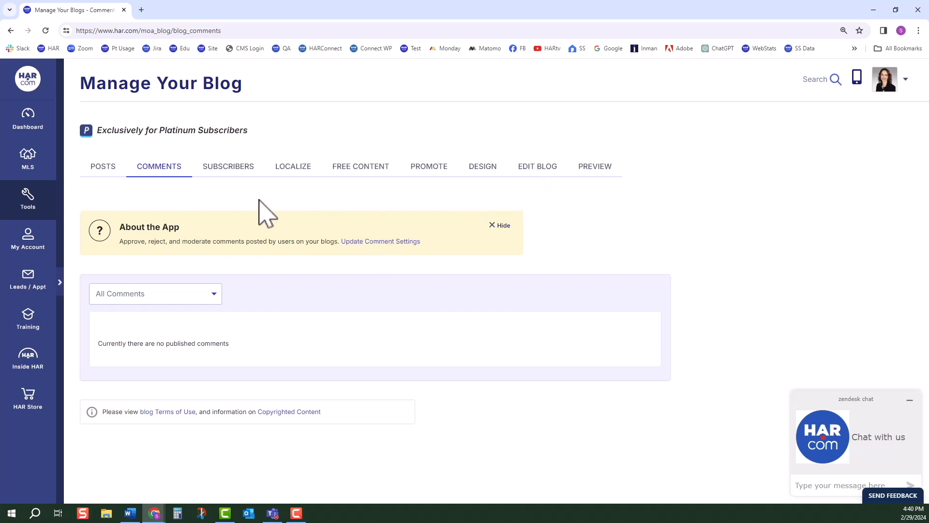
mouse_move(260, 232)
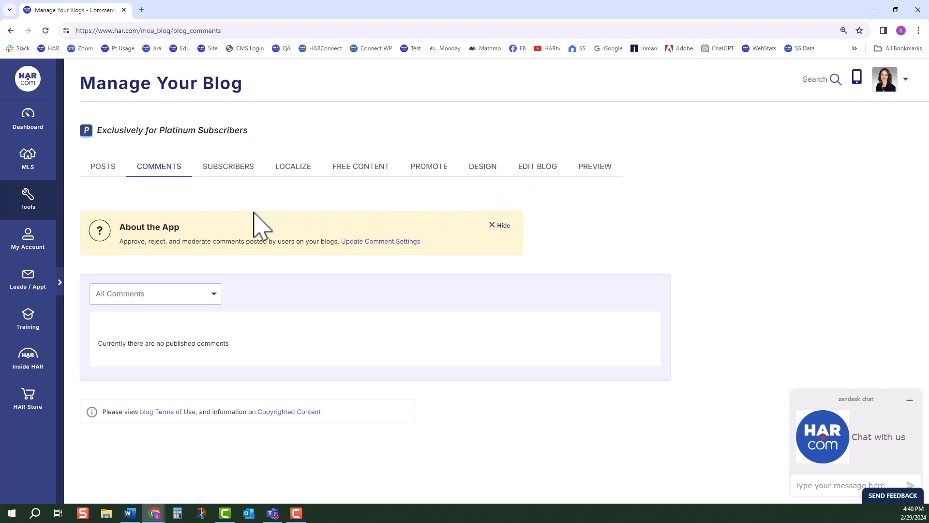
mouse_move(263, 323)
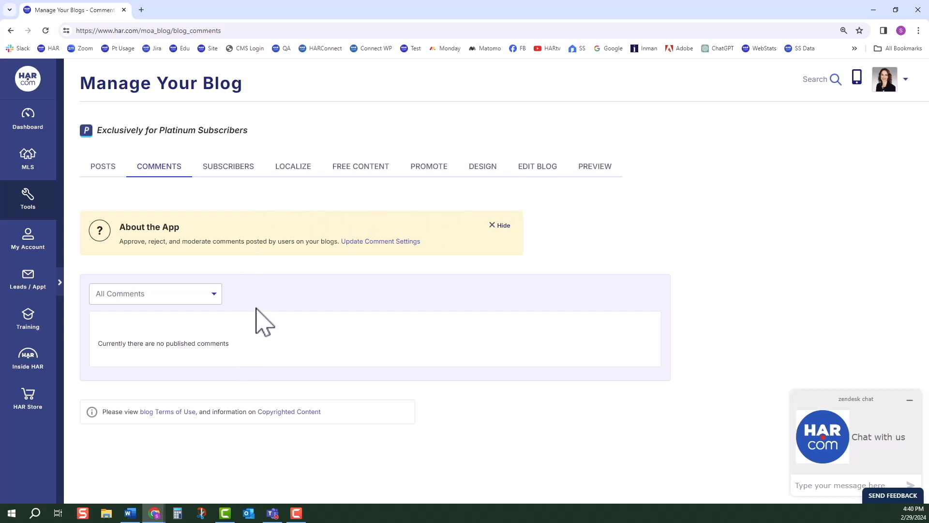
mouse_move(228, 166)
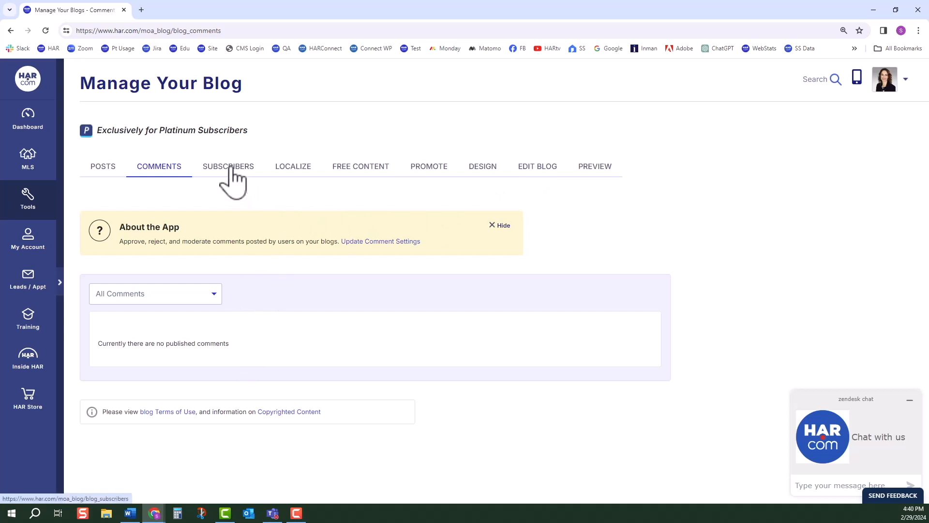
View Subscribers, glance at Edit Blog settings, and return to the four-subscriber list
click(229, 167)
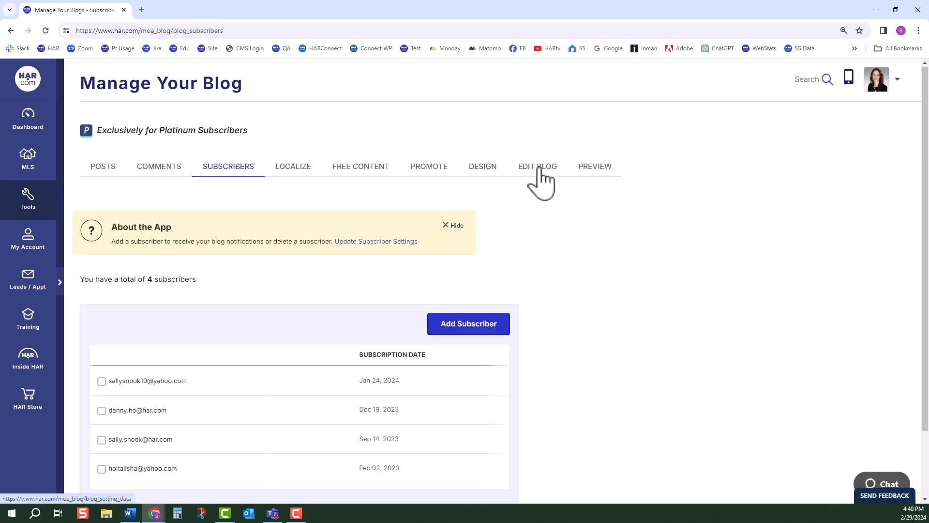
click(537, 167)
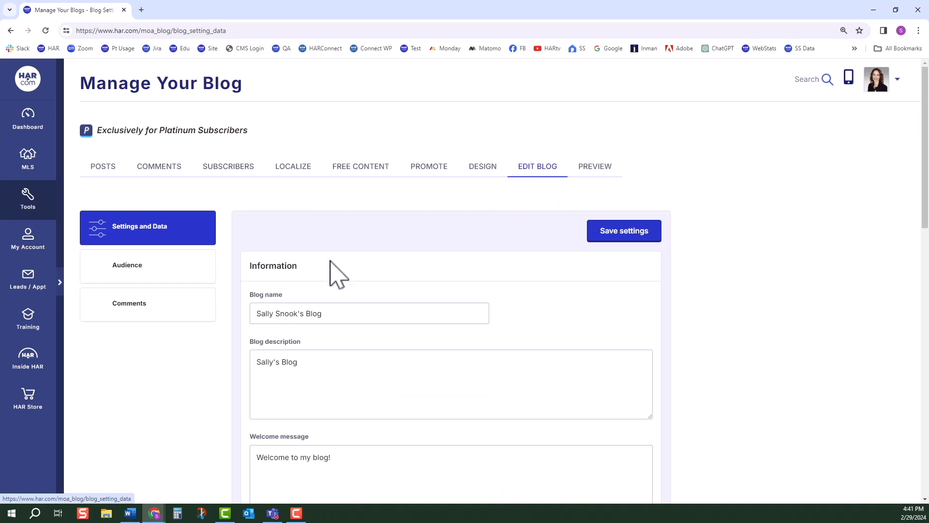
mouse_move(131, 279)
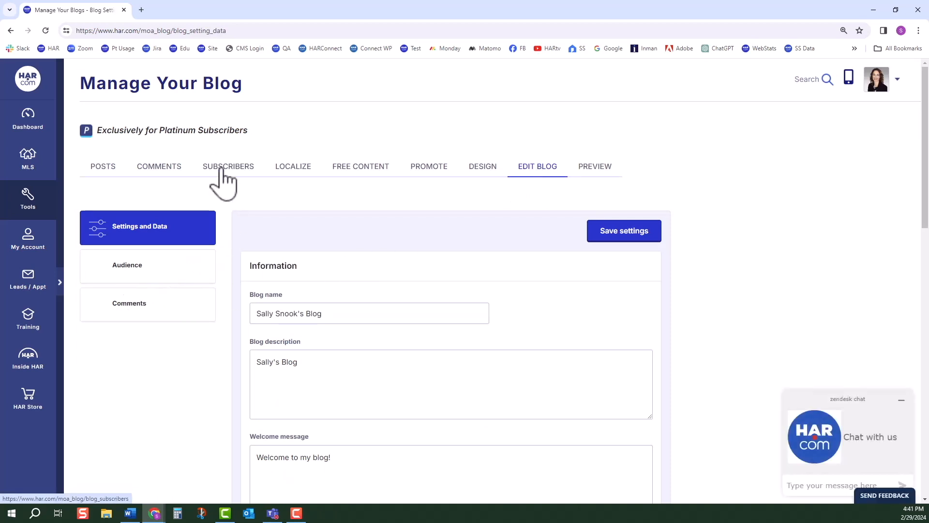
click(228, 166)
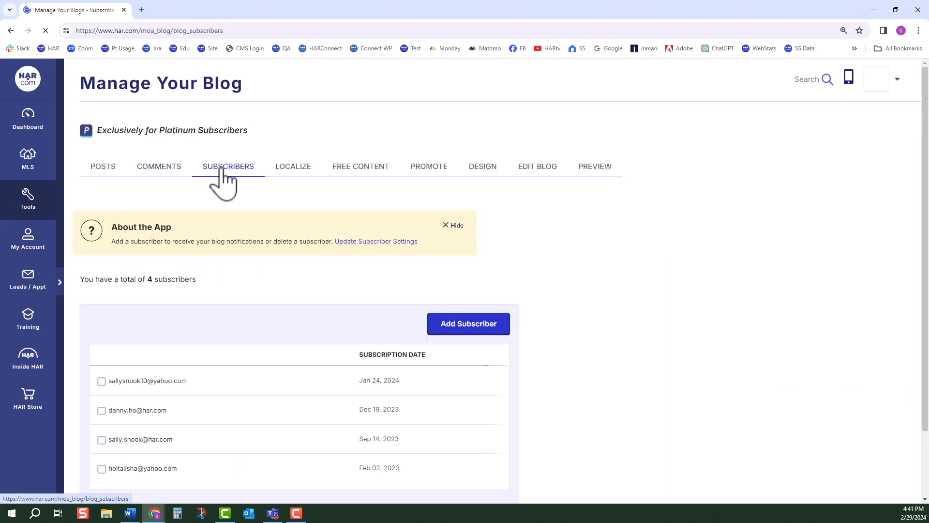
scroll(down, 3)
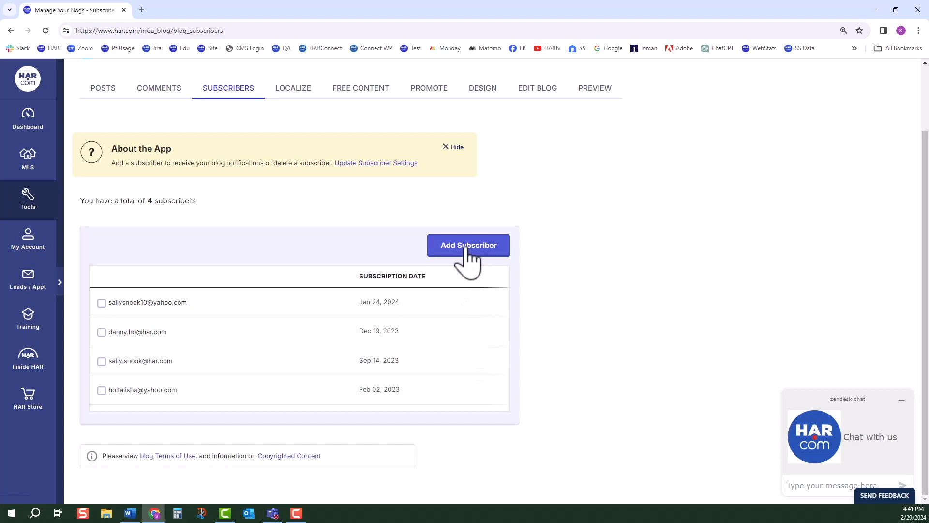
mouse_move(293, 87)
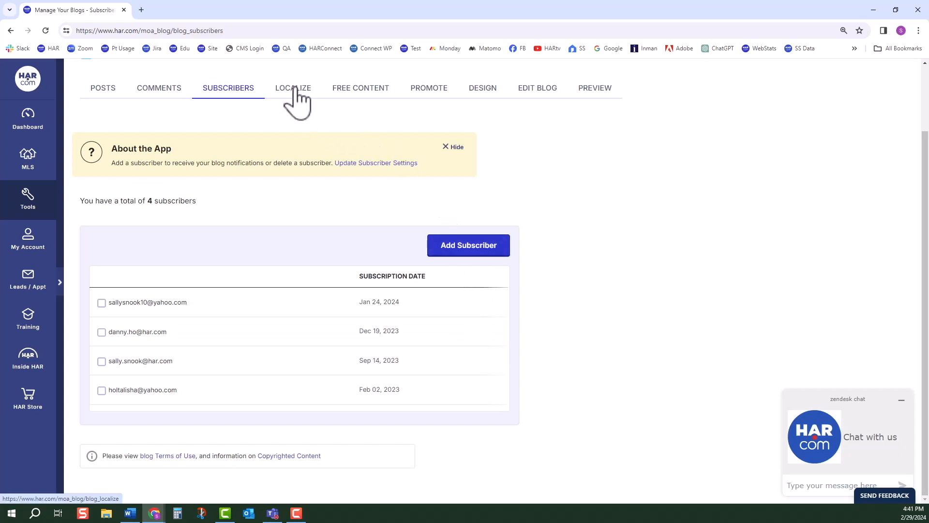
Review the localize post form, accept its Terms of Use, and confirm publishing the post
click(293, 87)
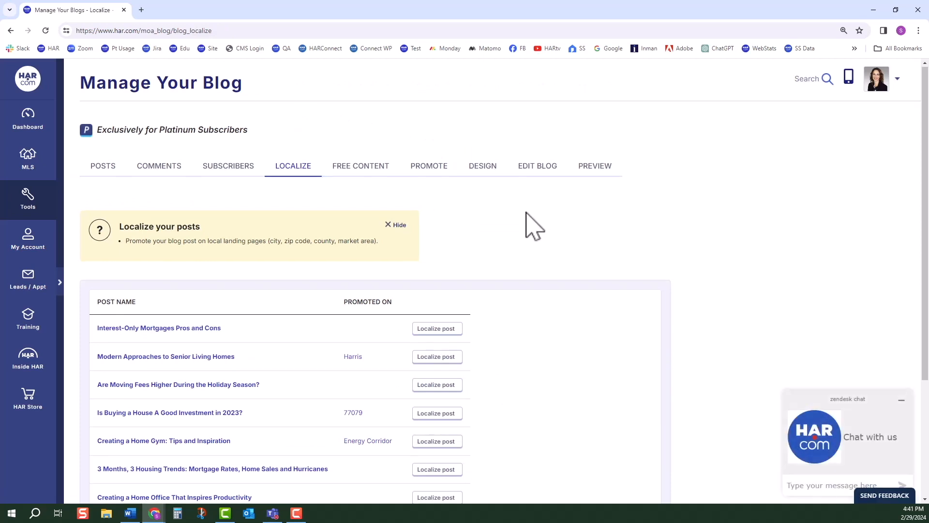
scroll(down, 3)
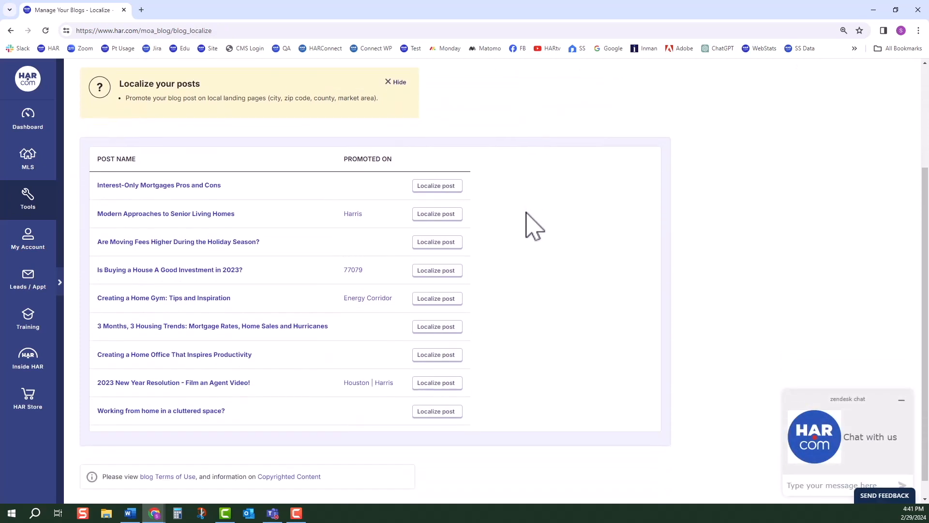
scroll(down, 3)
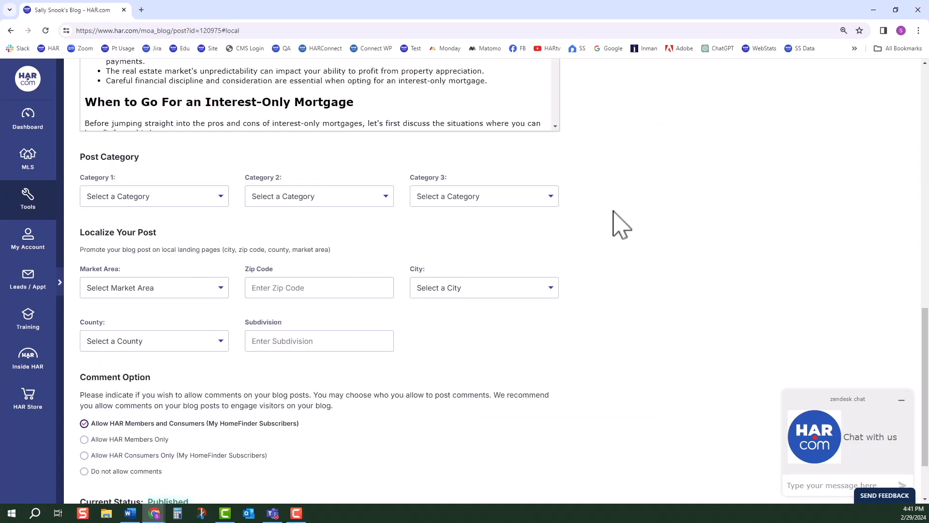
scroll(down, 3)
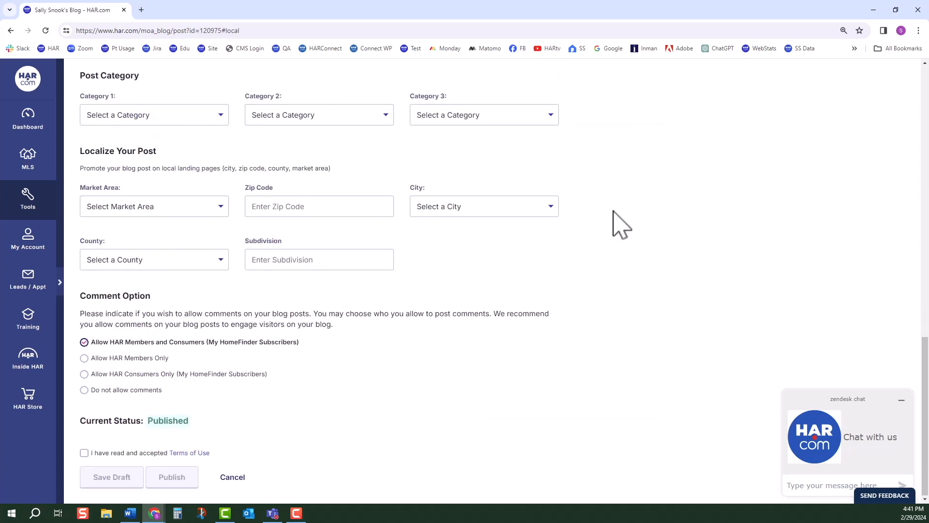
mouse_move(87, 466)
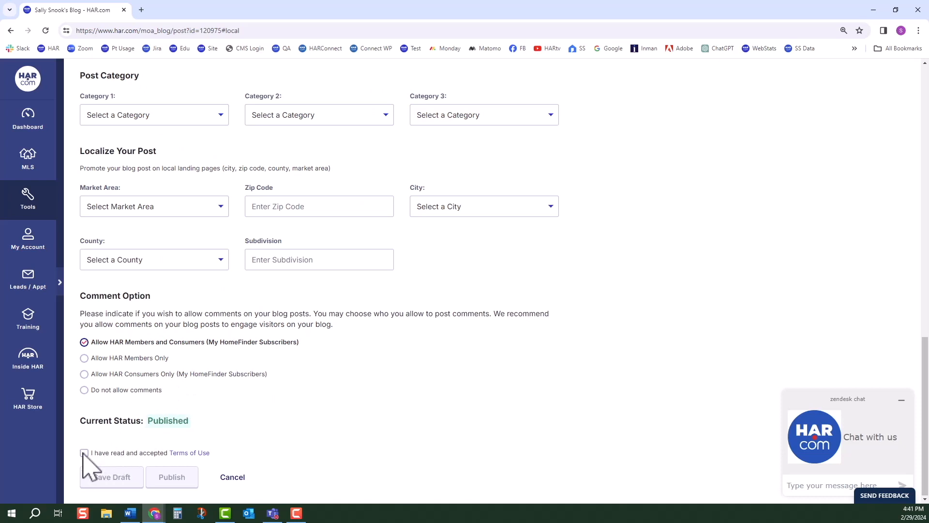
click(173, 476)
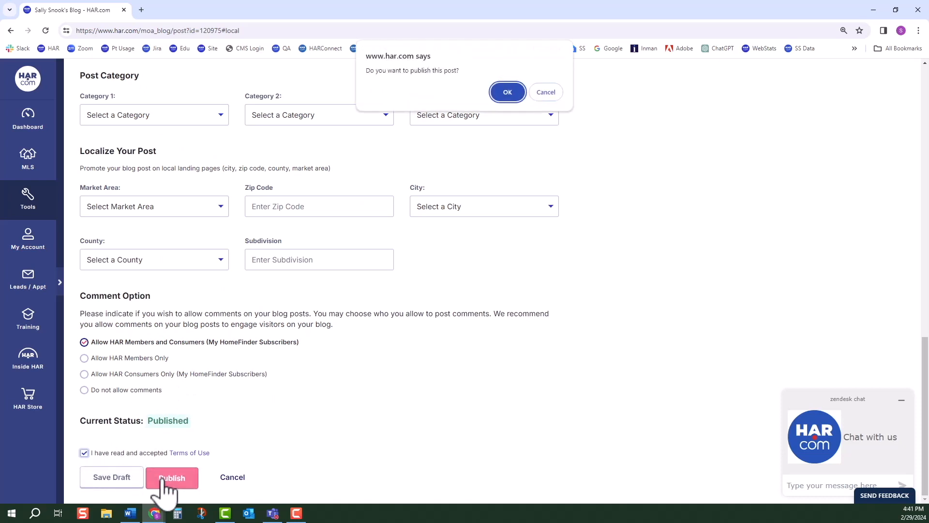
mouse_move(546, 92)
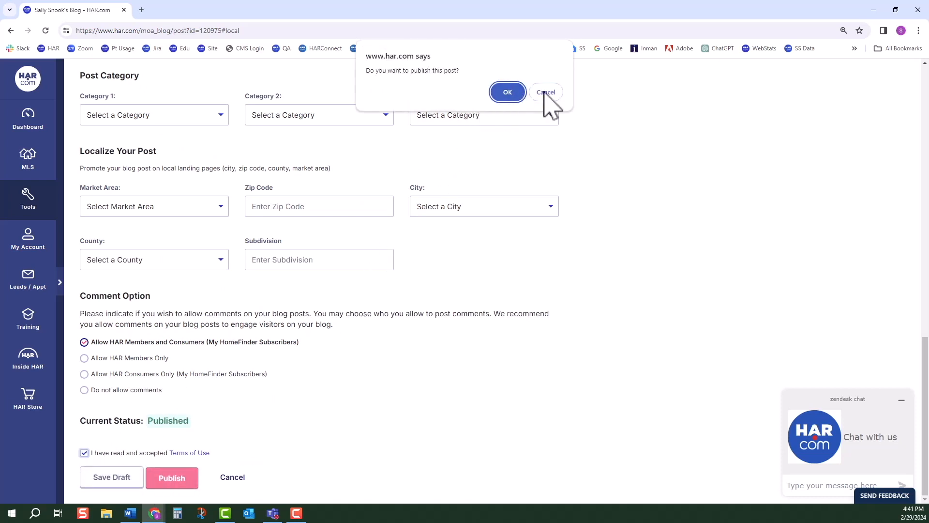
click(507, 92)
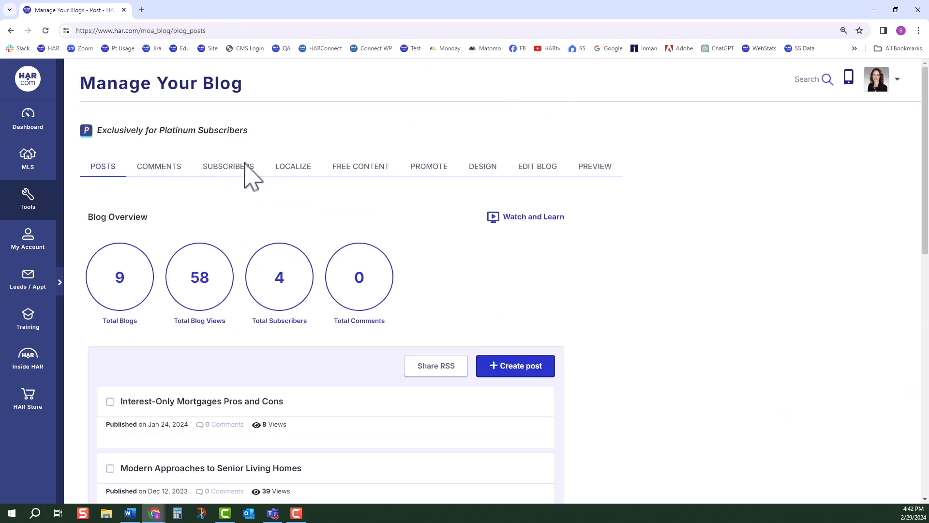
Search Free Content for '2024' and start a post from '2024 Forecast in Home Sales'
click(360, 167)
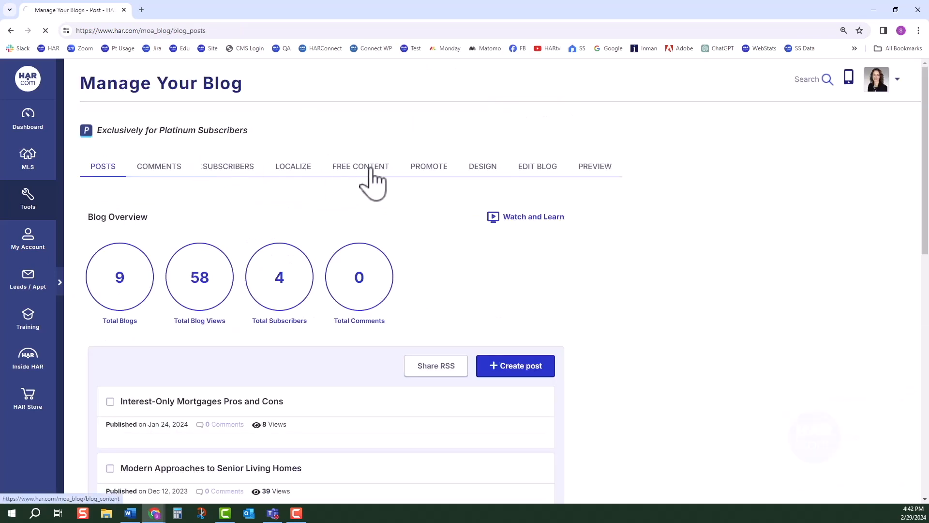
click(360, 167)
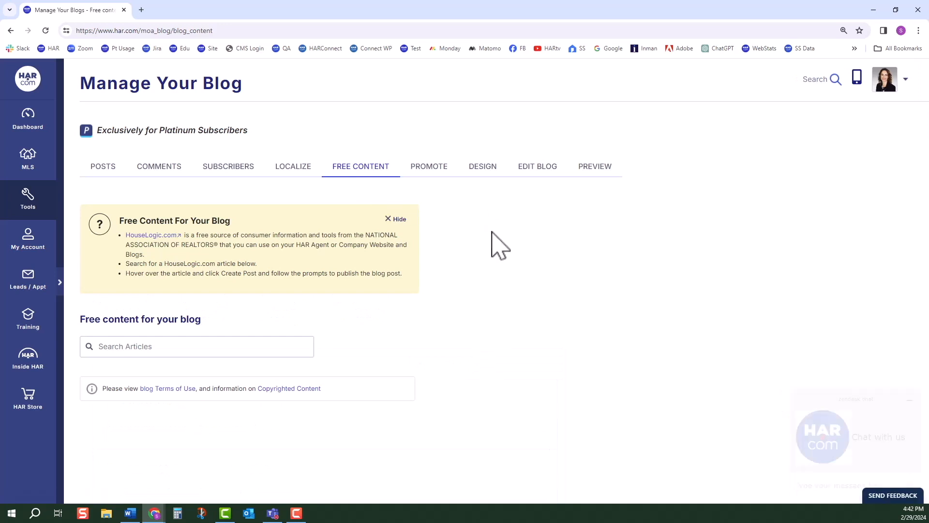
mouse_move(160, 244)
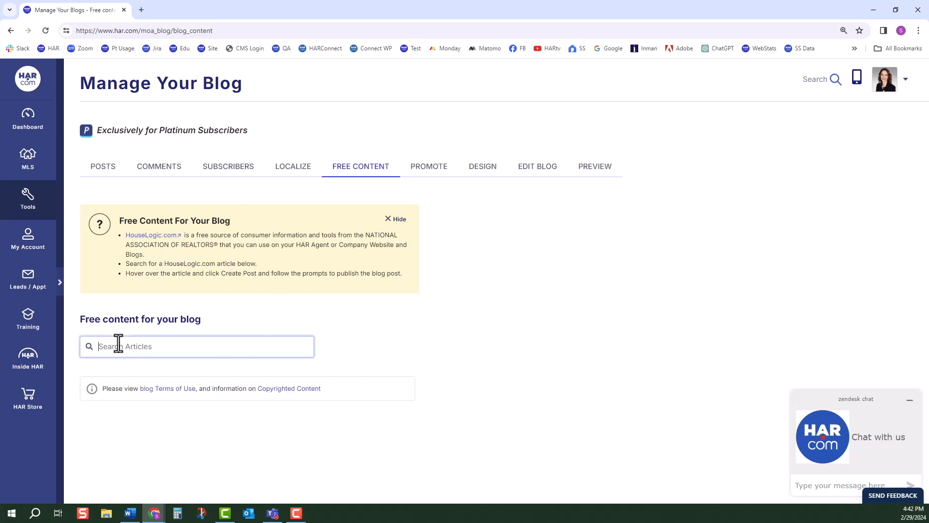
text(2024)
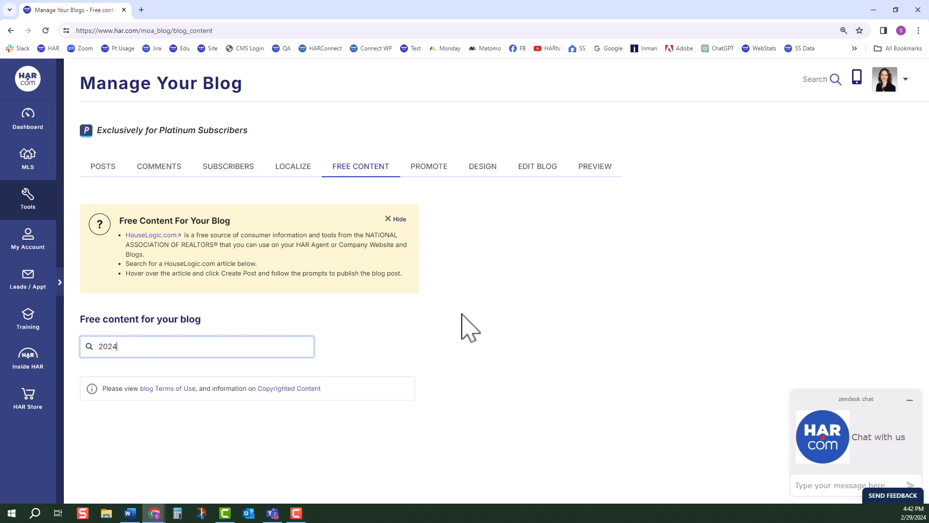
key(Enter)
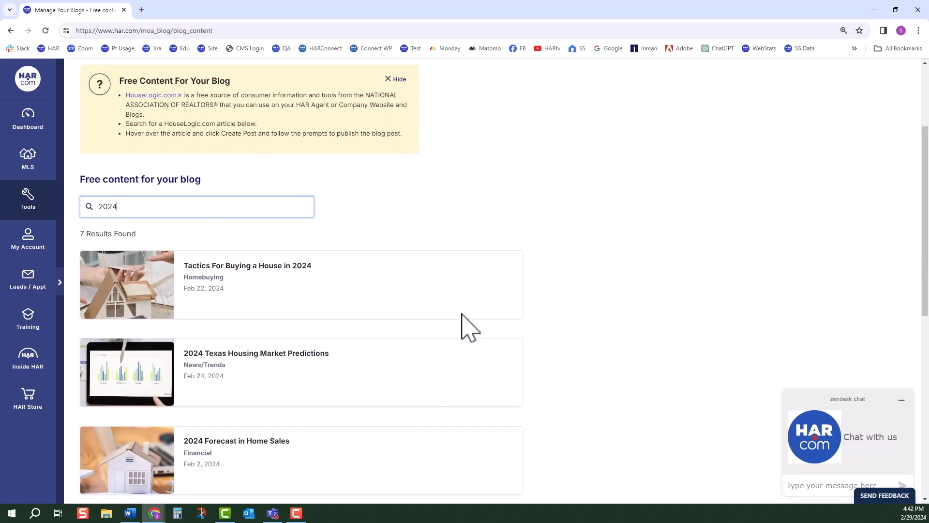
scroll(down, 3)
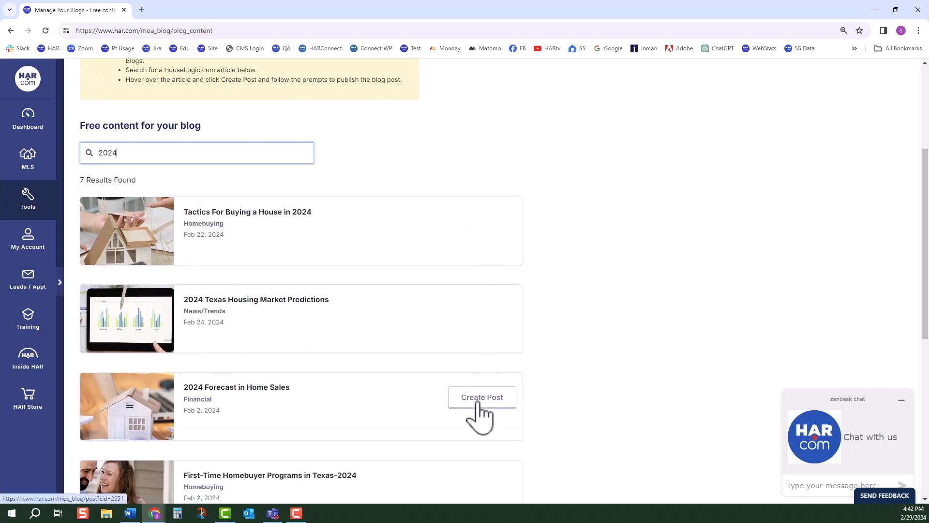
click(482, 397)
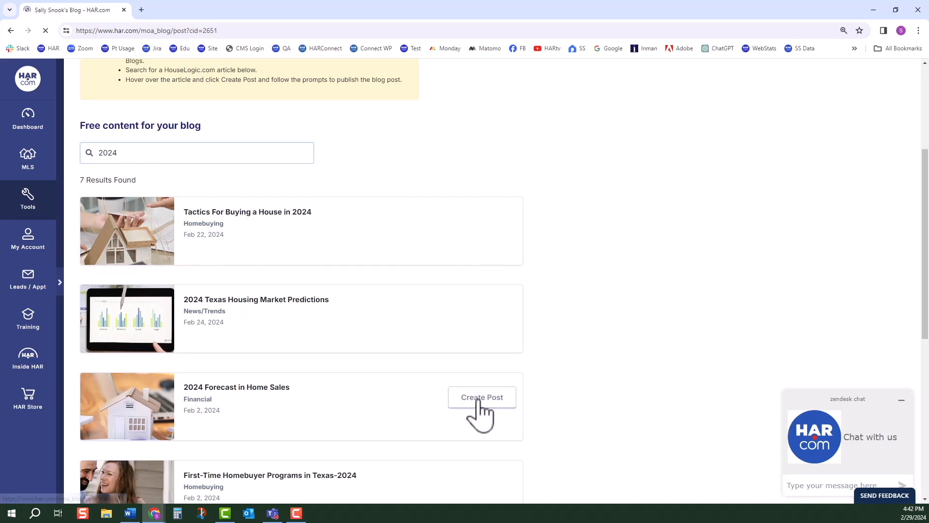
Accept the Terms of Use and publish the 2024 Forecast in Home Sales post, confirming the dialog
click(482, 397)
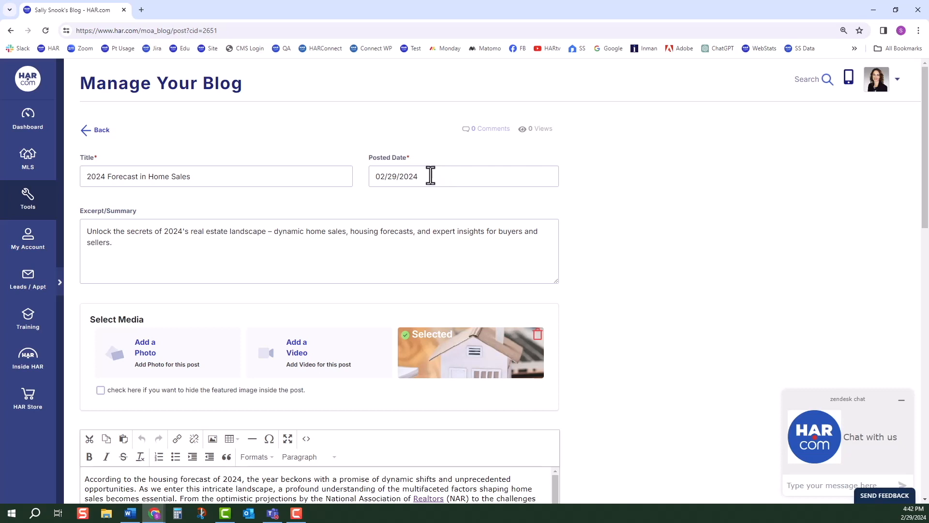
mouse_move(563, 211)
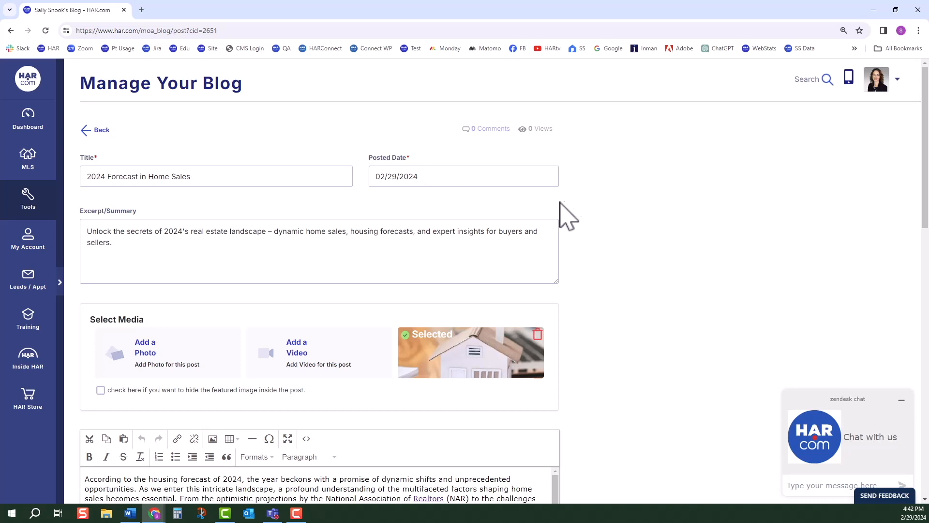
scroll(down, 3)
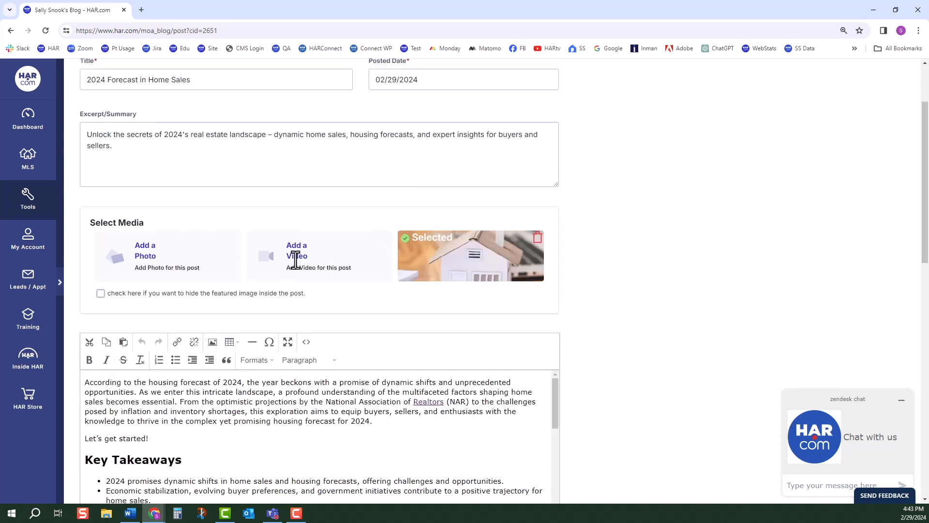
mouse_move(291, 275)
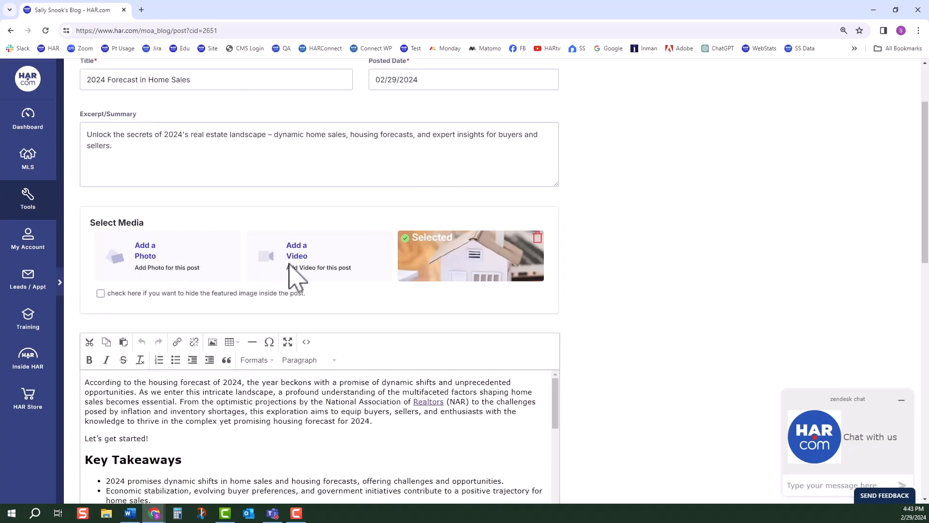
mouse_move(277, 281)
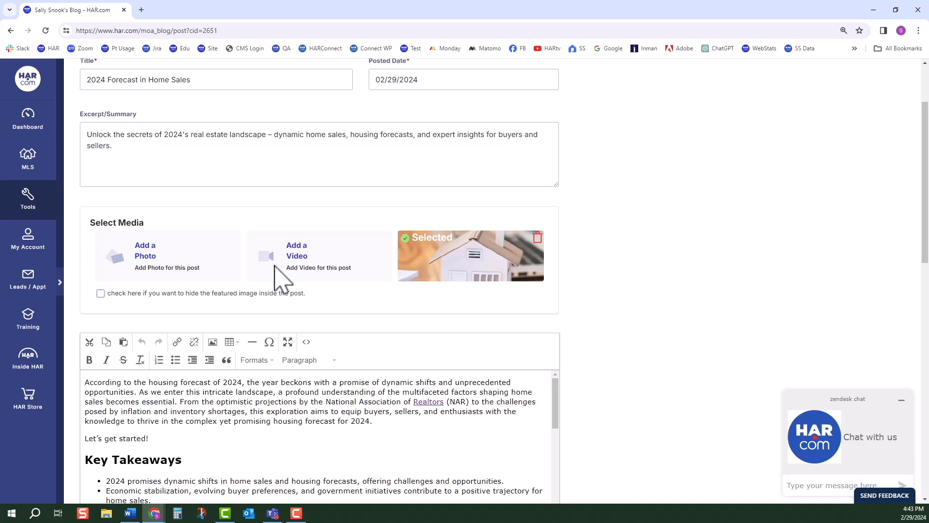
scroll(down, 3)
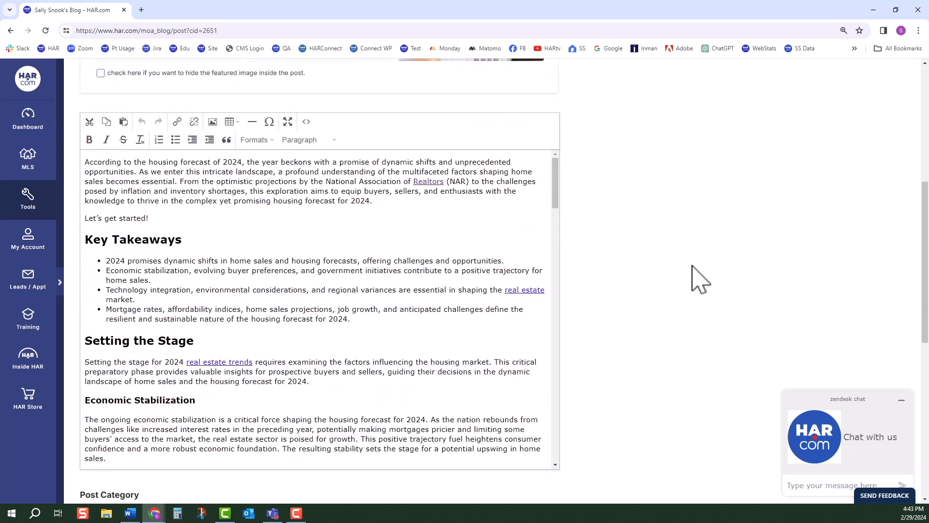
scroll(down, 3)
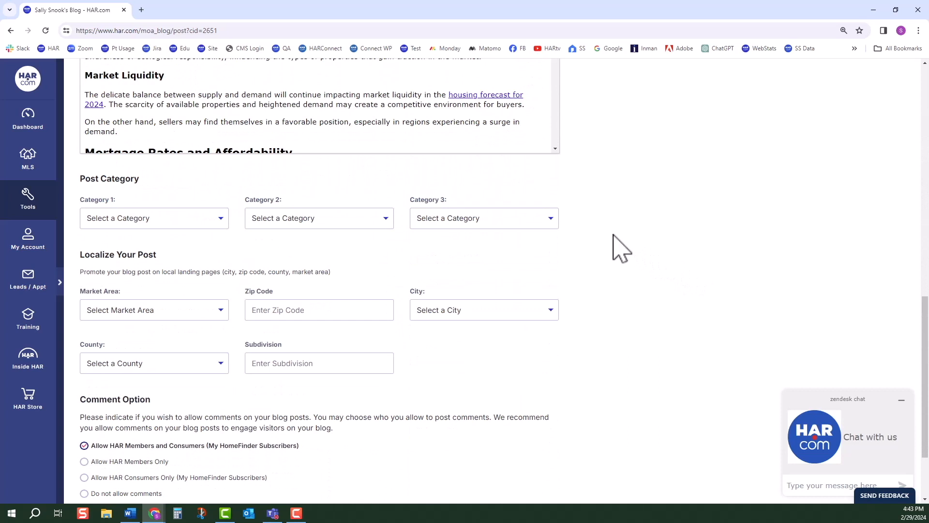
scroll(down, 3)
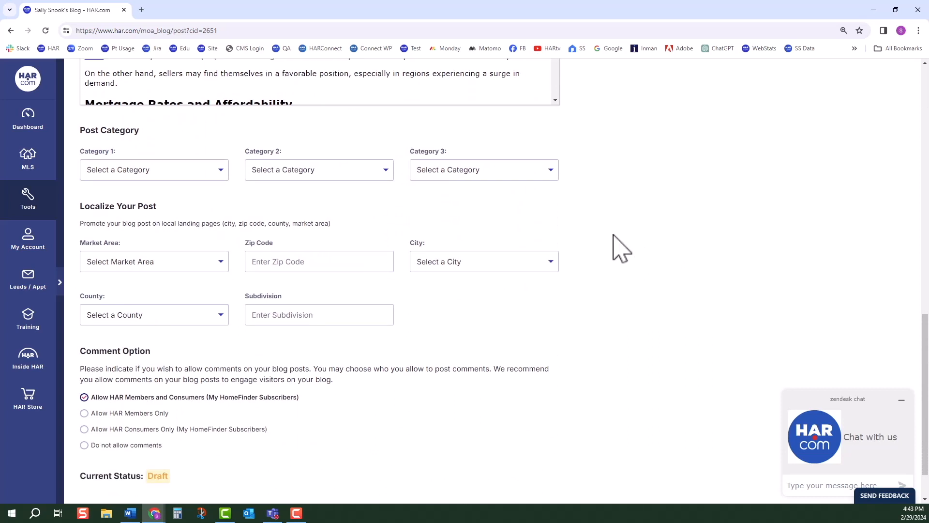
scroll(down, 3)
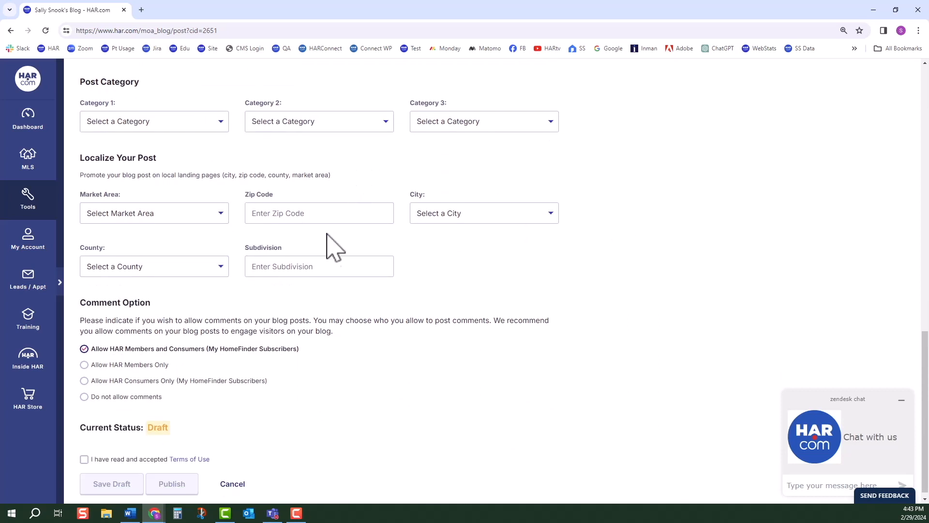
mouse_move(86, 468)
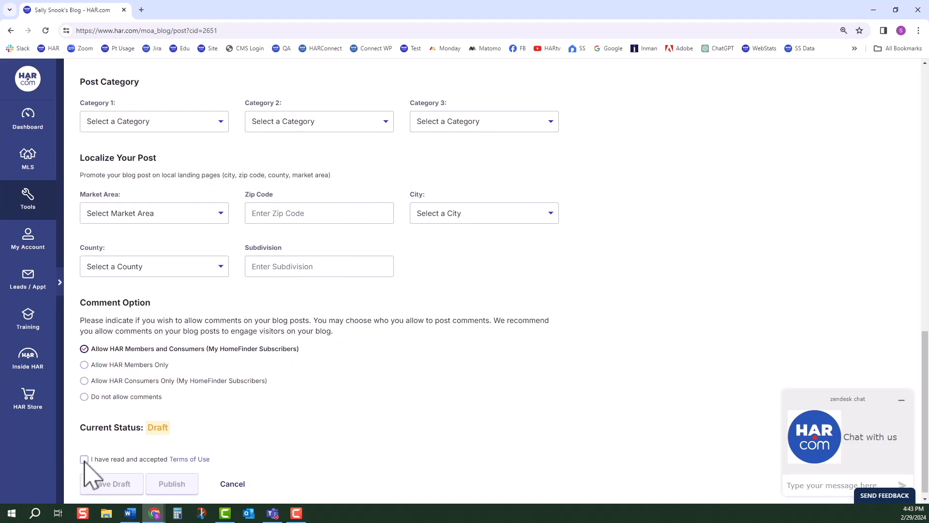
click(84, 459)
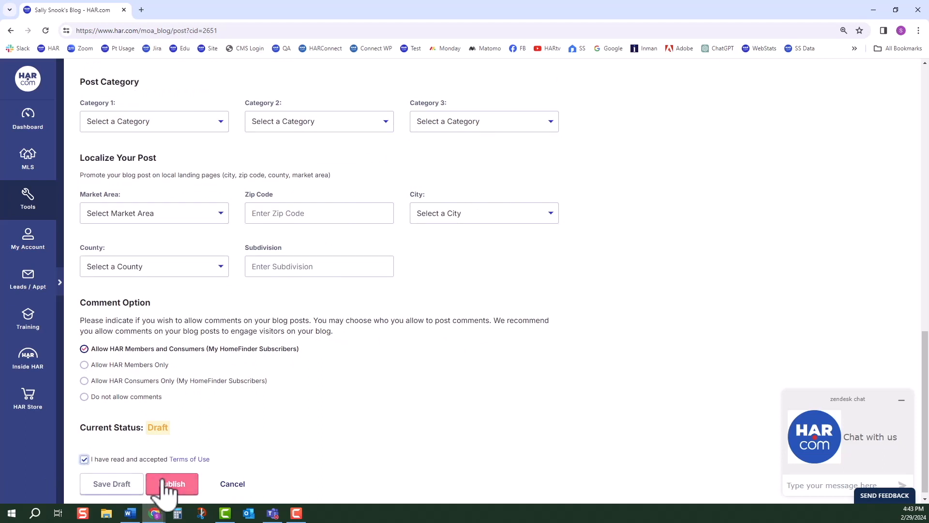
click(172, 484)
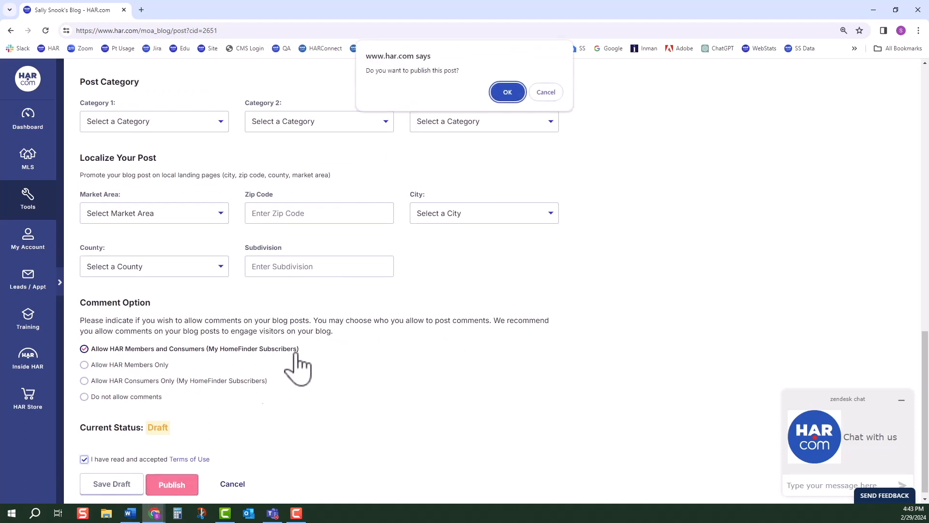
click(508, 92)
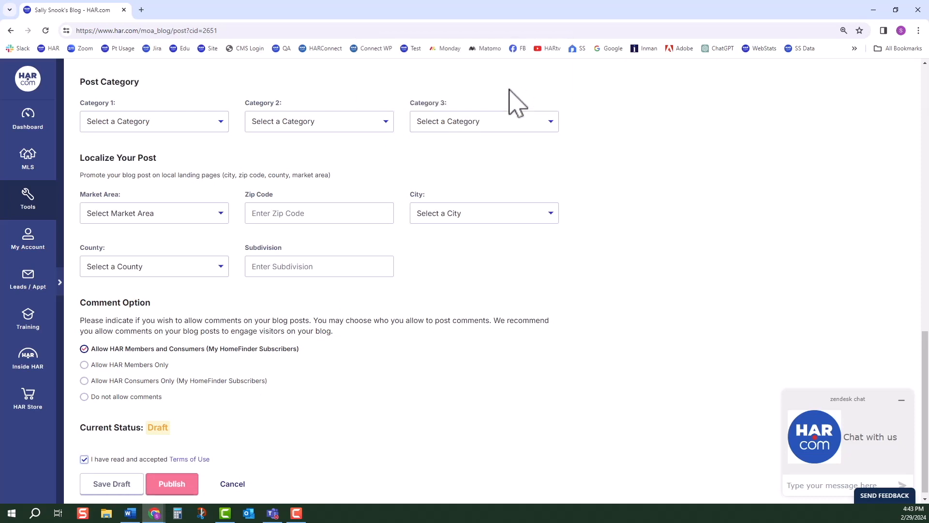
click(172, 484)
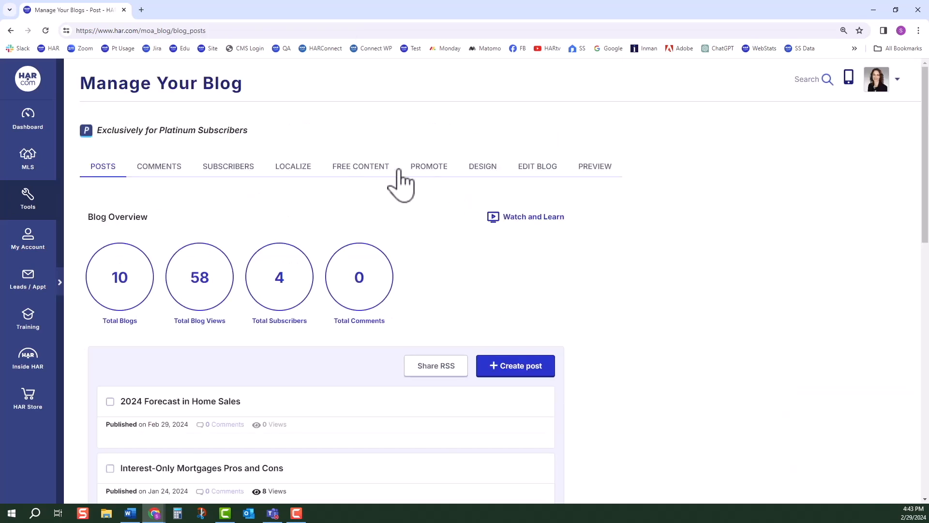
Review the Promote tab's Localize areas (Energy Corridor, Houston, 77079, Harris), then return to the dashboard
click(428, 166)
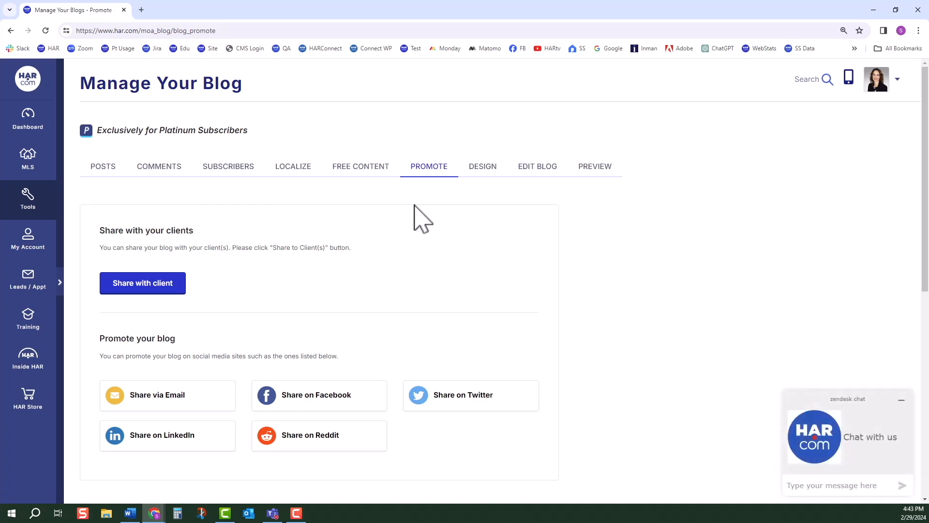
scroll(down, 3)
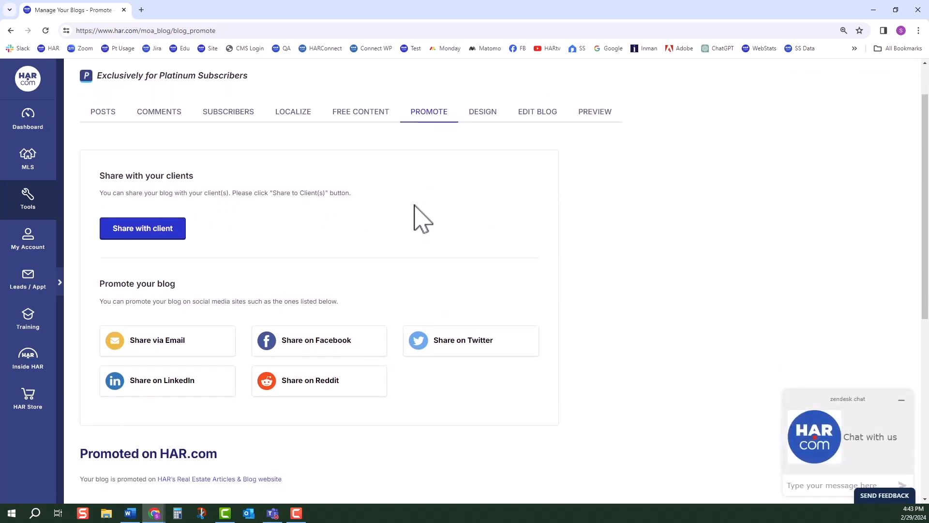
scroll(down, 3)
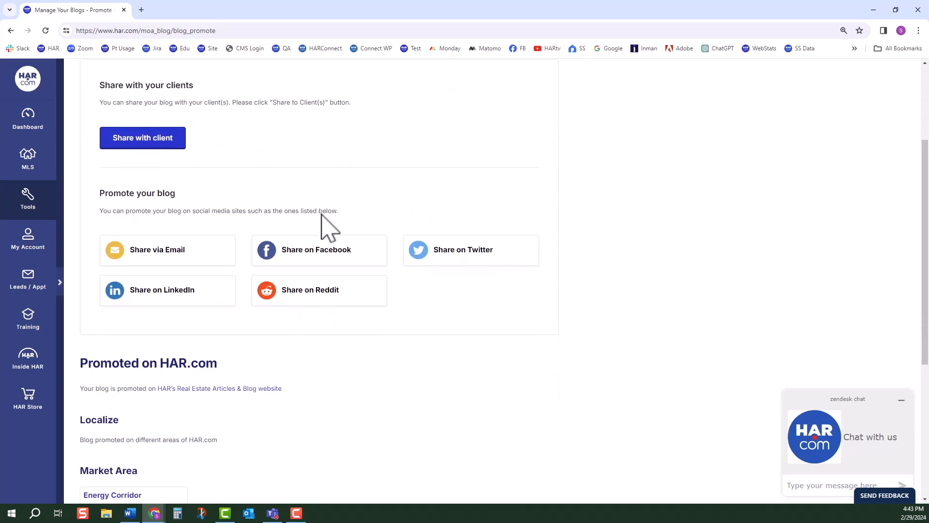
scroll(down, 3)
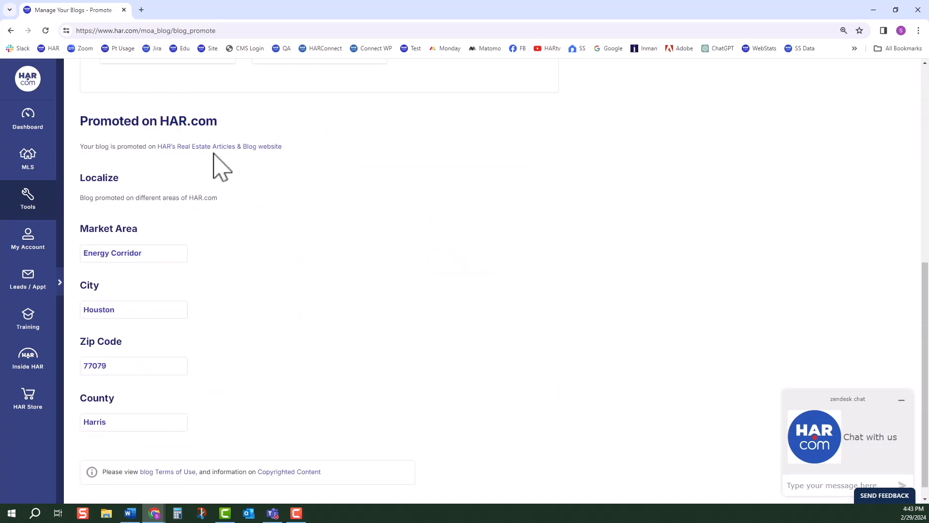
mouse_move(195, 153)
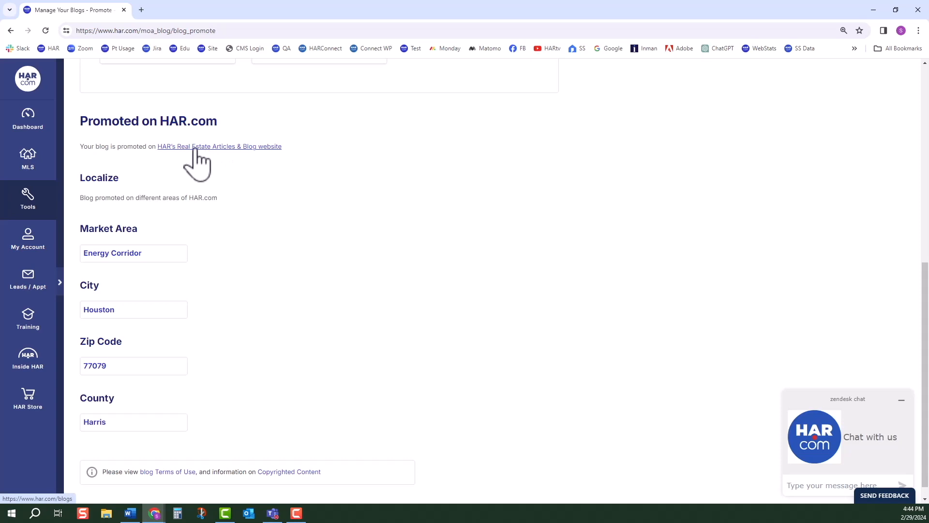
mouse_move(211, 165)
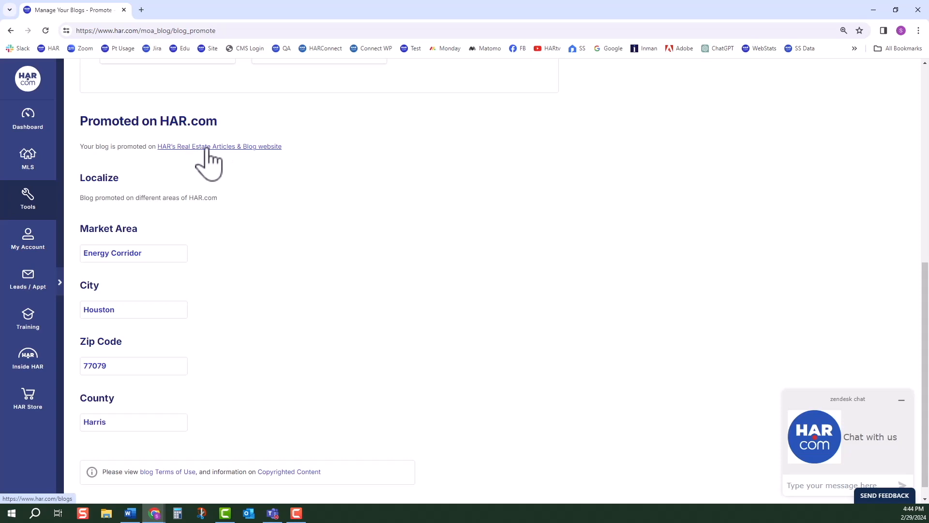
mouse_move(211, 165)
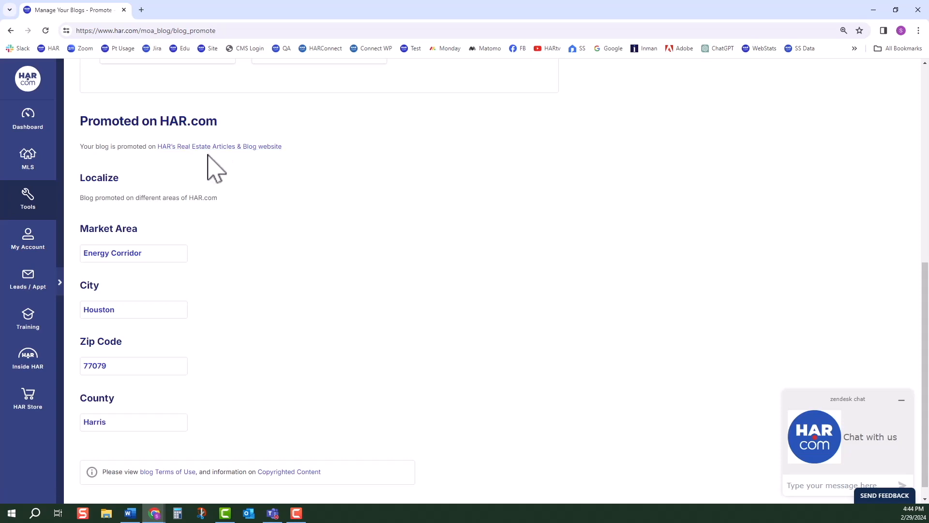
mouse_move(261, 181)
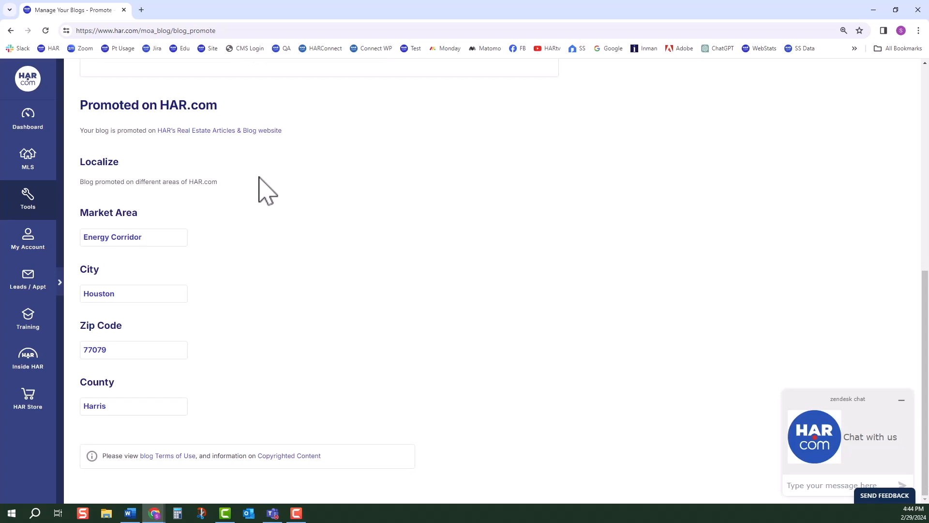
mouse_move(241, 269)
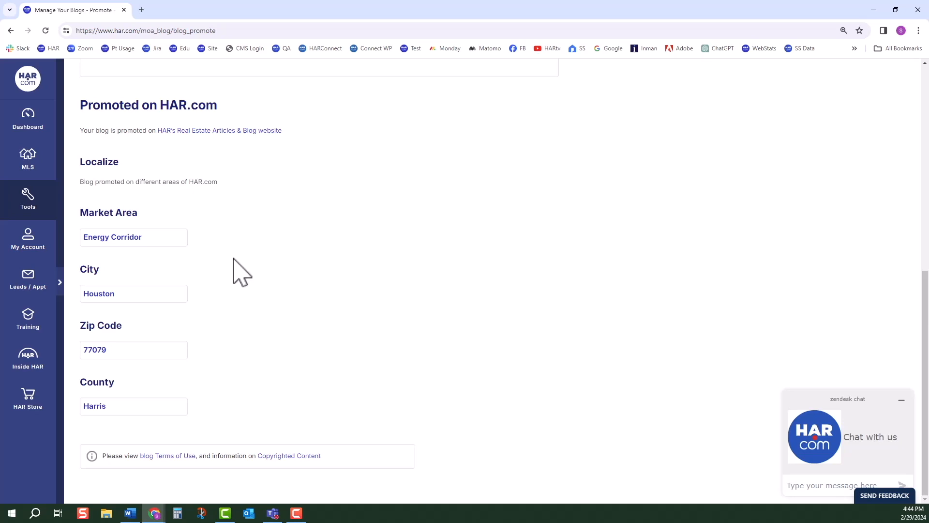
mouse_move(245, 298)
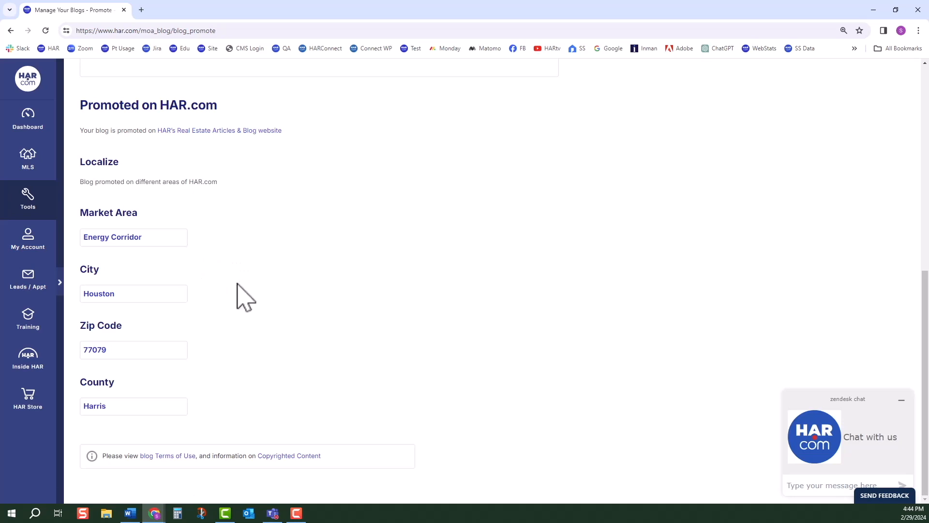
mouse_move(27, 118)
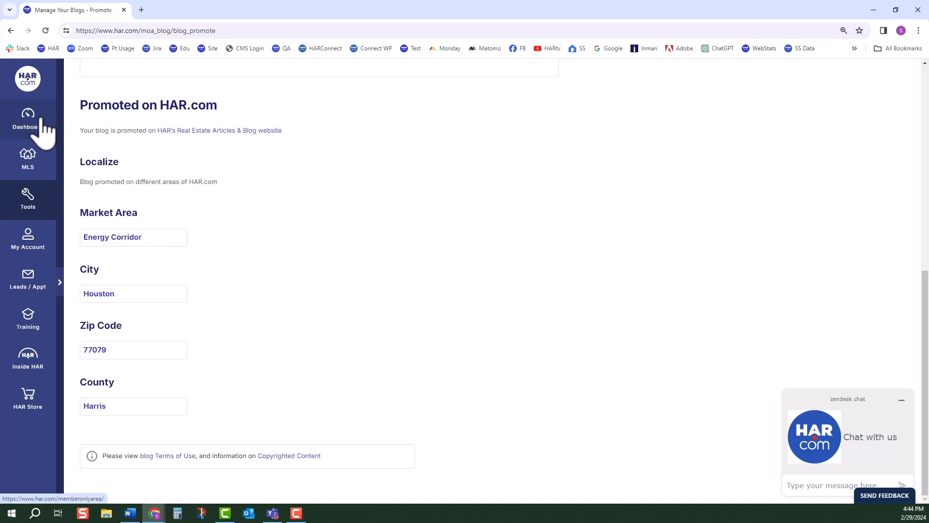
click(27, 120)
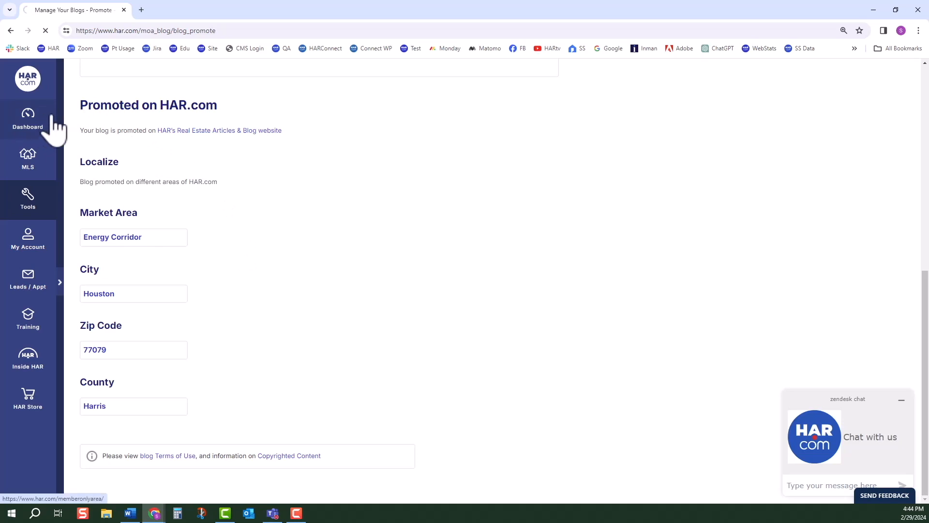
Search 'Customize' to view Find a Pro Results settings (Houston, 77079), then reopen Manage Your Blog
click(27, 120)
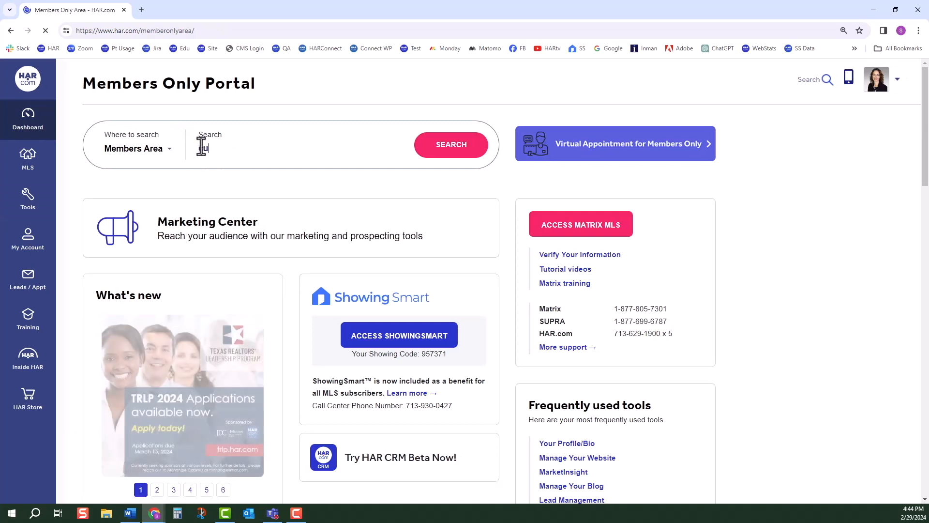
text(Customize)
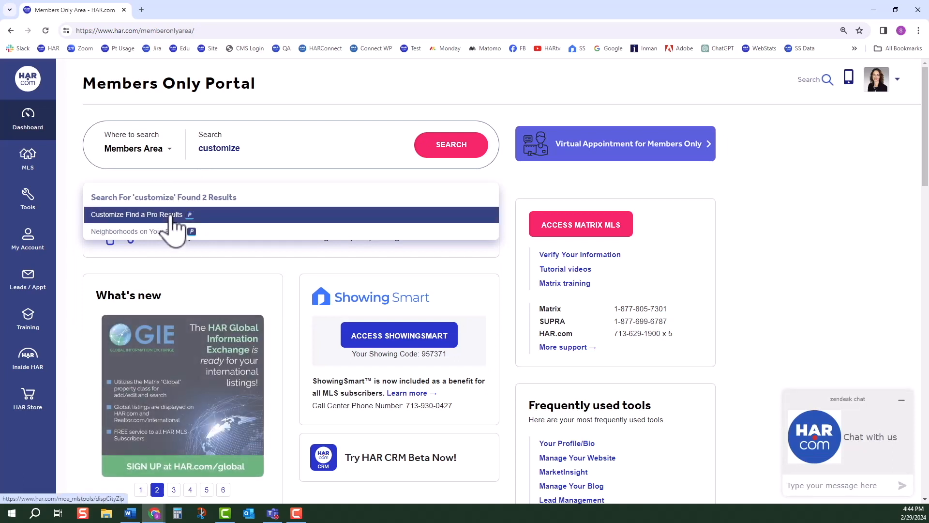
click(136, 214)
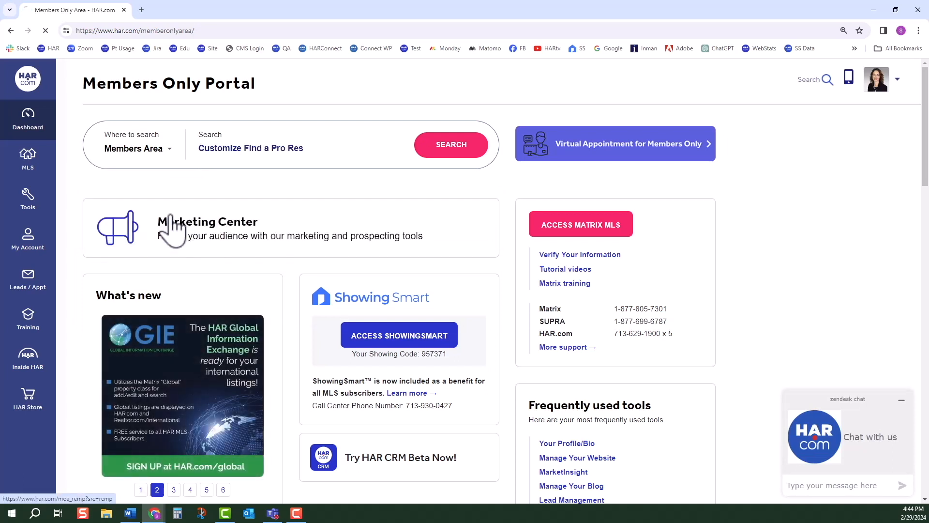
click(250, 147)
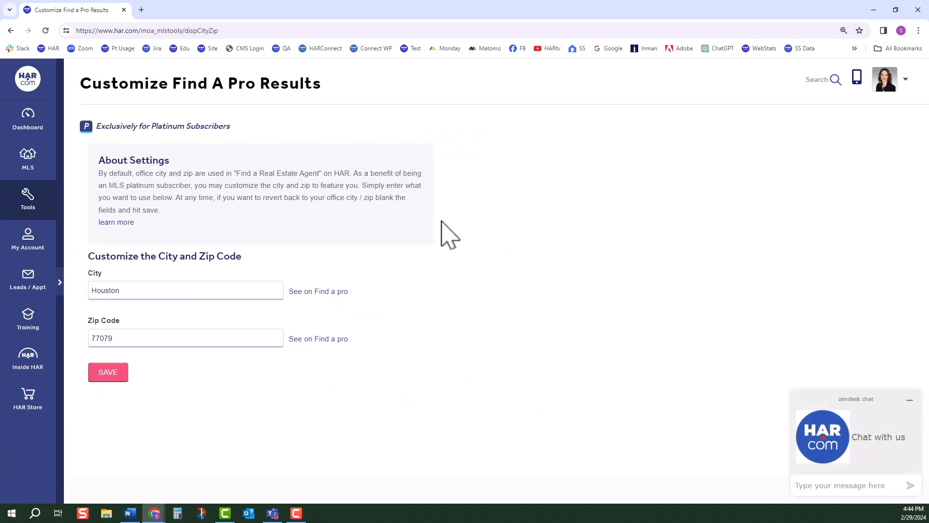
mouse_move(249, 216)
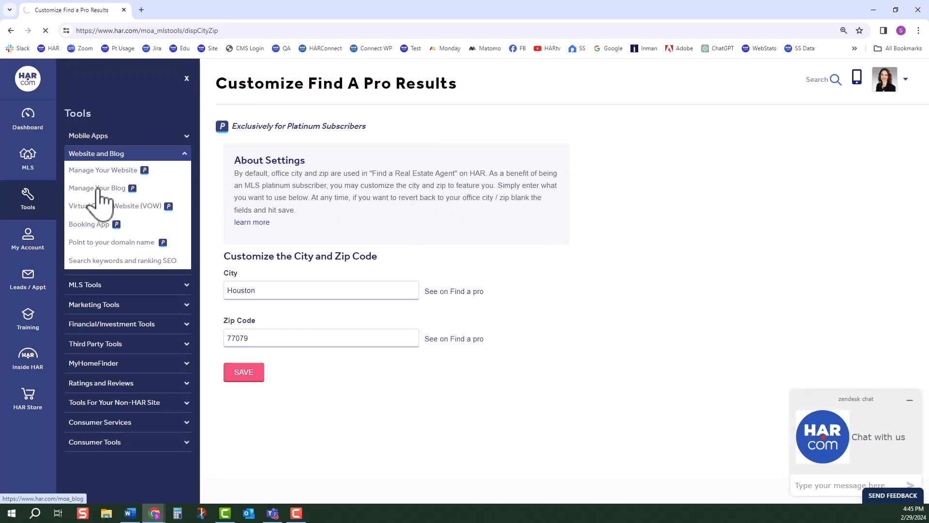
click(97, 188)
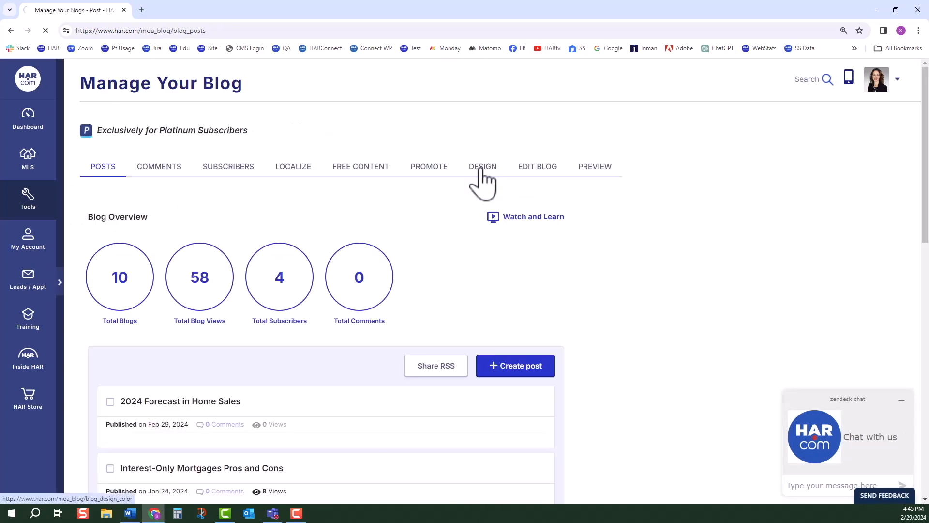
View the Design tab's colour patterns with blue selected, then move to Edit Blog
click(482, 166)
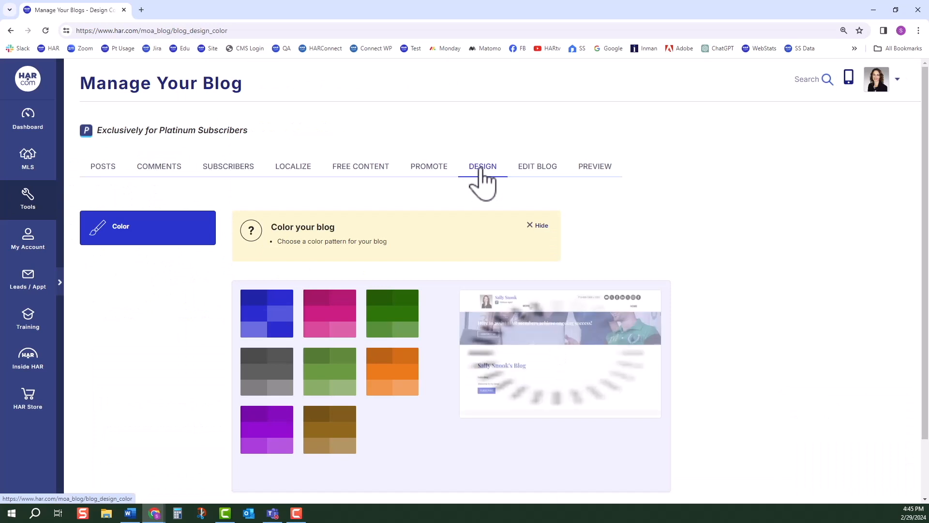
click(267, 246)
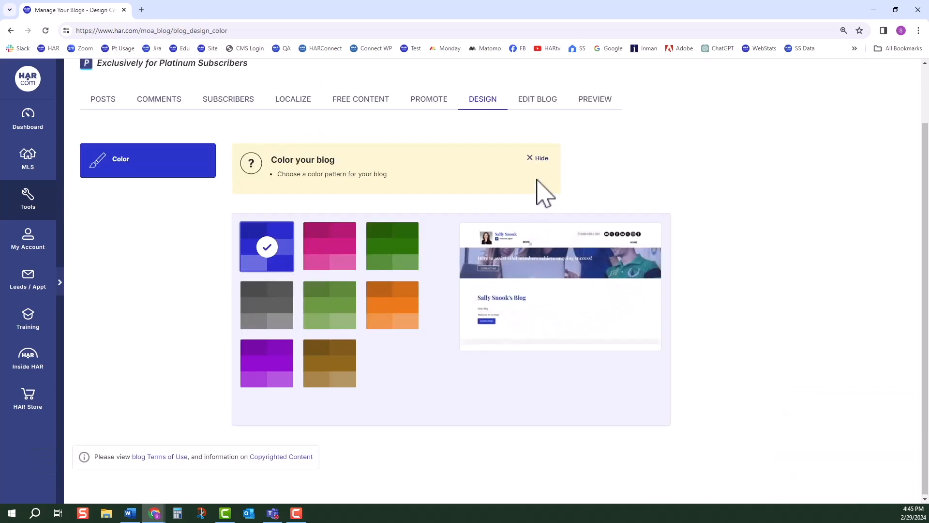
mouse_move(557, 124)
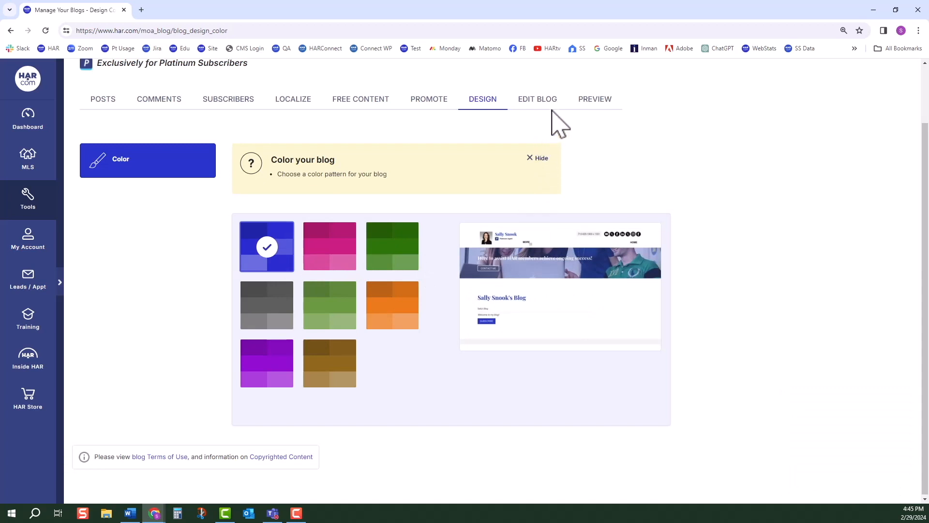
click(537, 99)
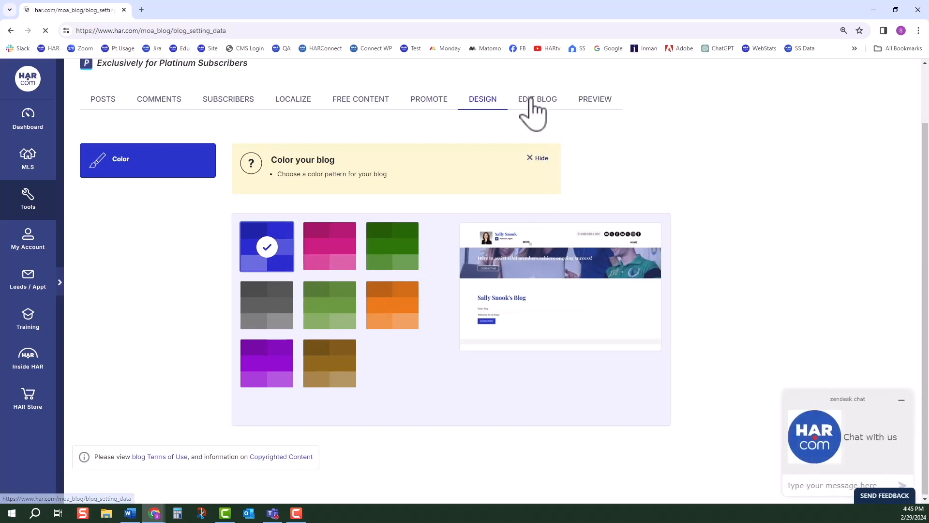
Scroll through Settings and Data fields down to Deactivate Blog, then show the Comments preferences
click(537, 99)
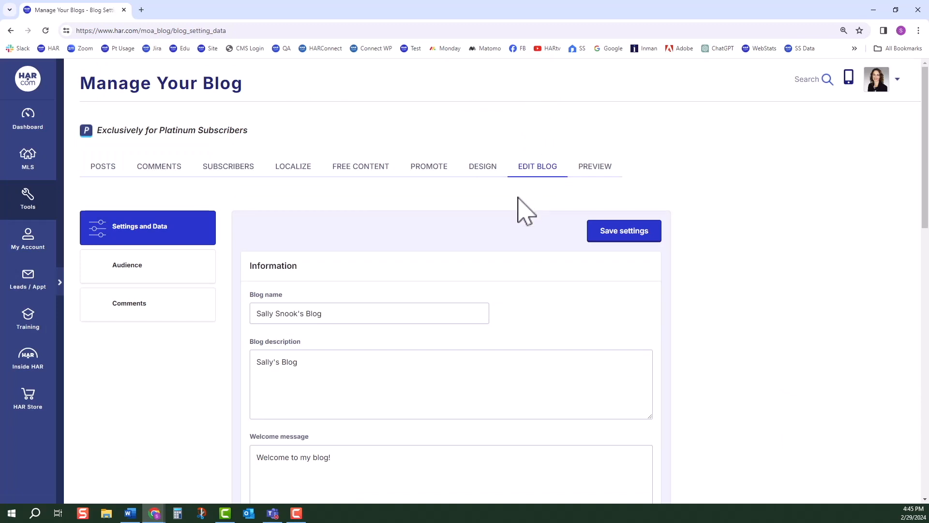
scroll(down, 3)
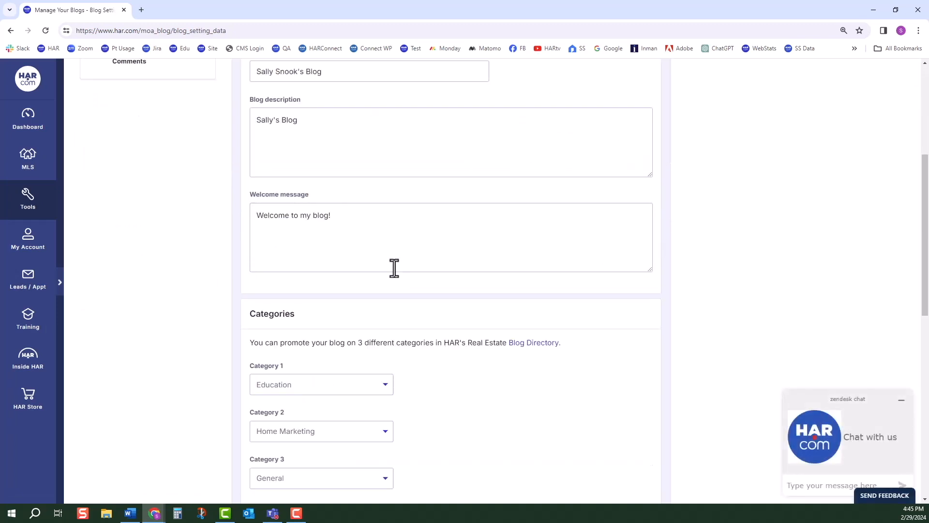
scroll(down, 3)
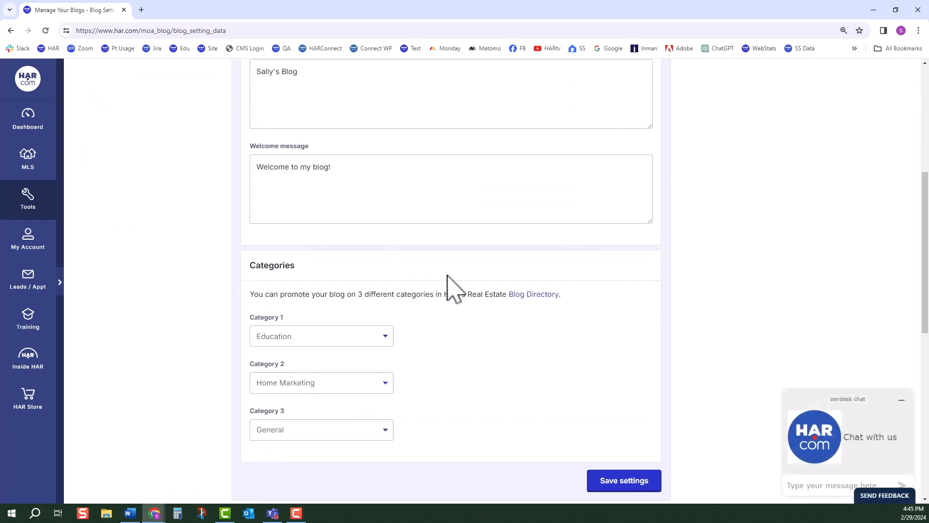
scroll(down, 3)
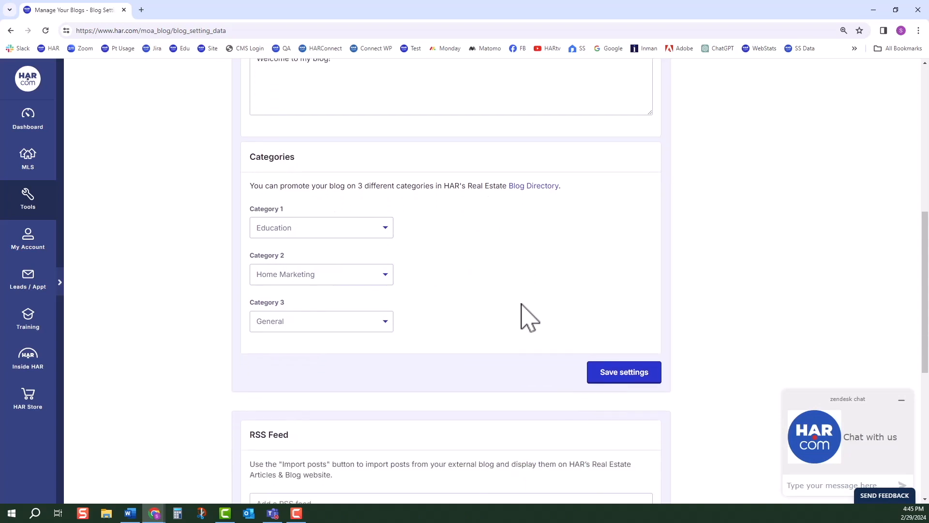
scroll(down, 3)
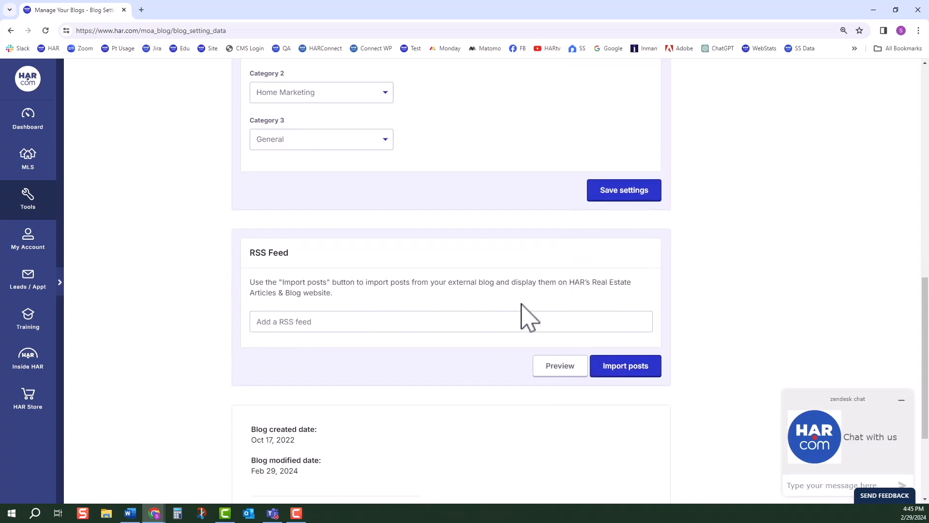
scroll(down, 3)
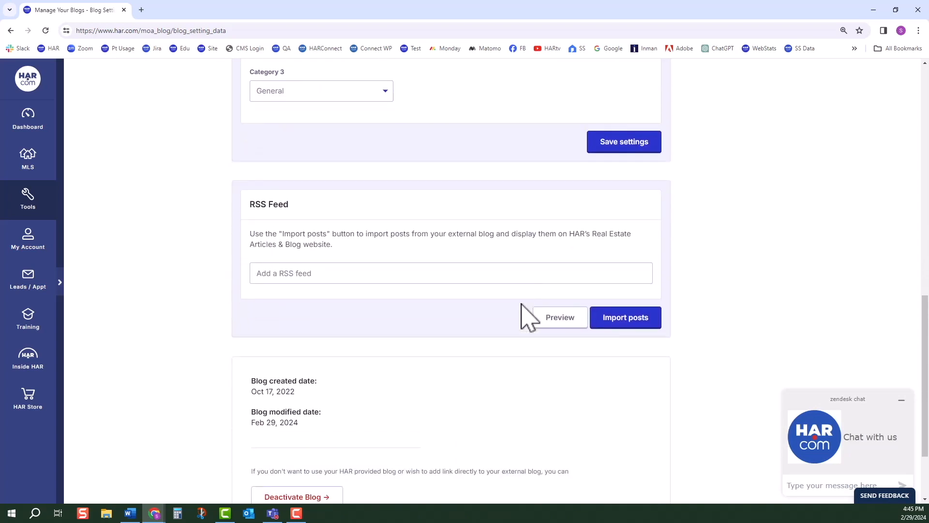
mouse_move(470, 314)
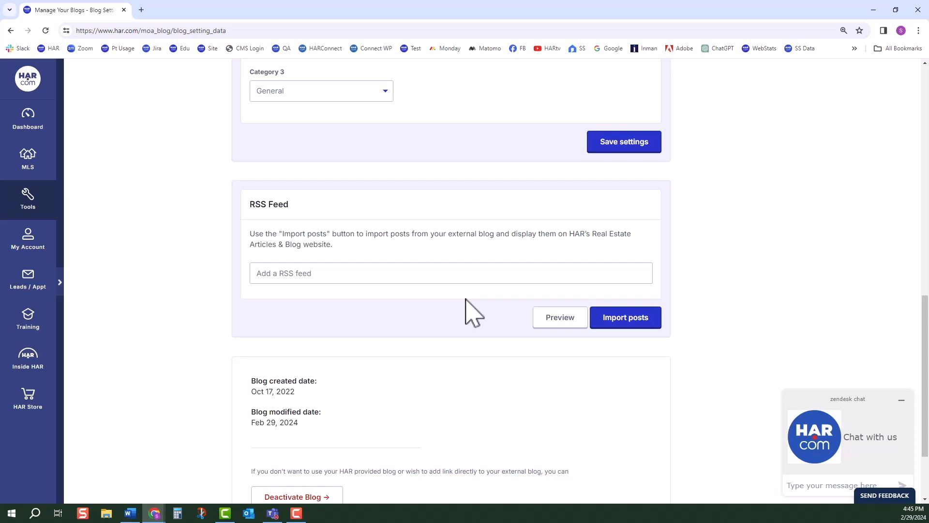
scroll(down, 3)
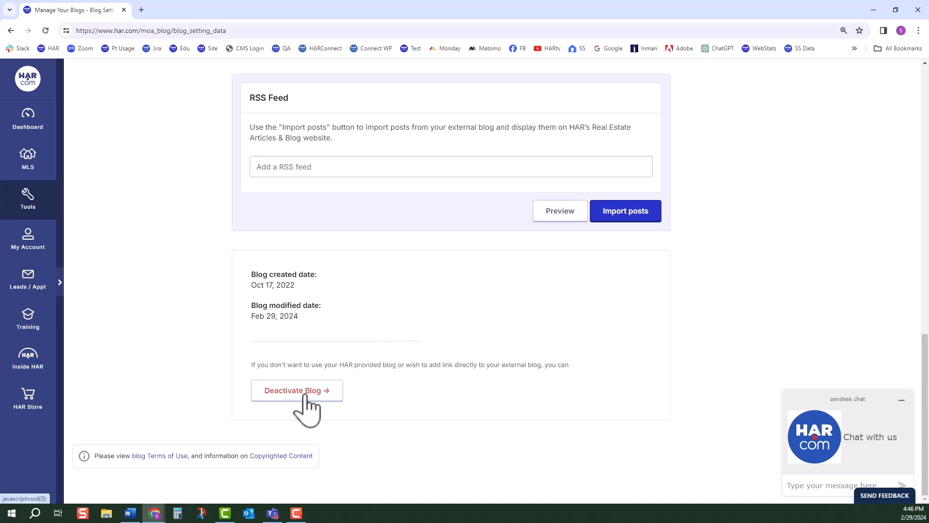
mouse_move(435, 294)
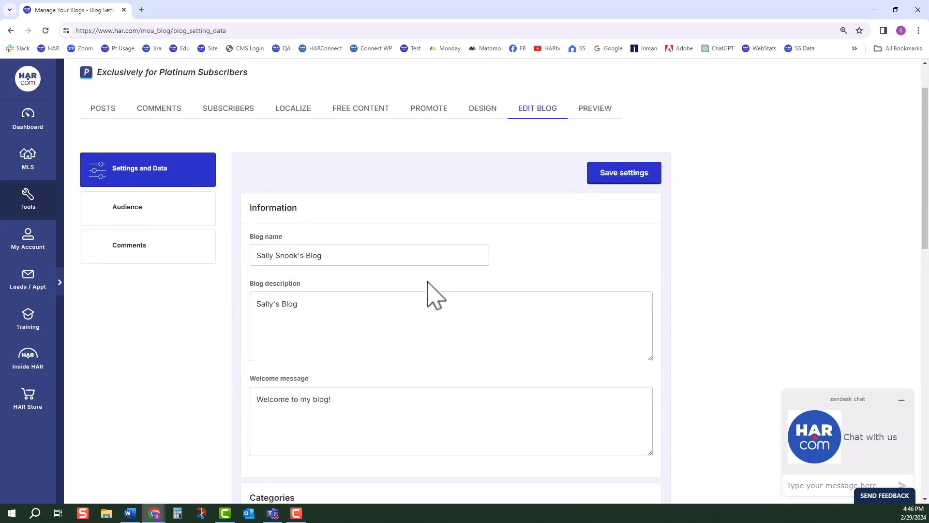
click(128, 245)
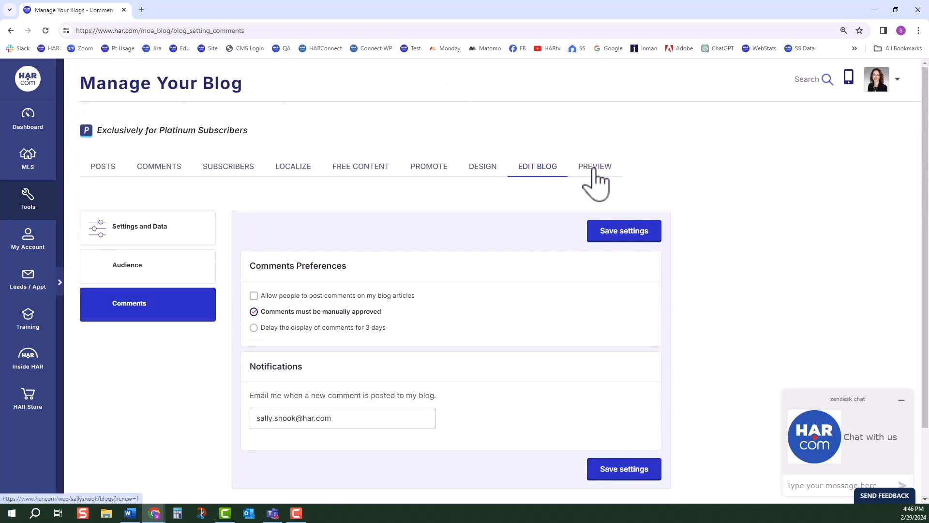
Preview Sally Snook's public blog page in a new tab
click(594, 166)
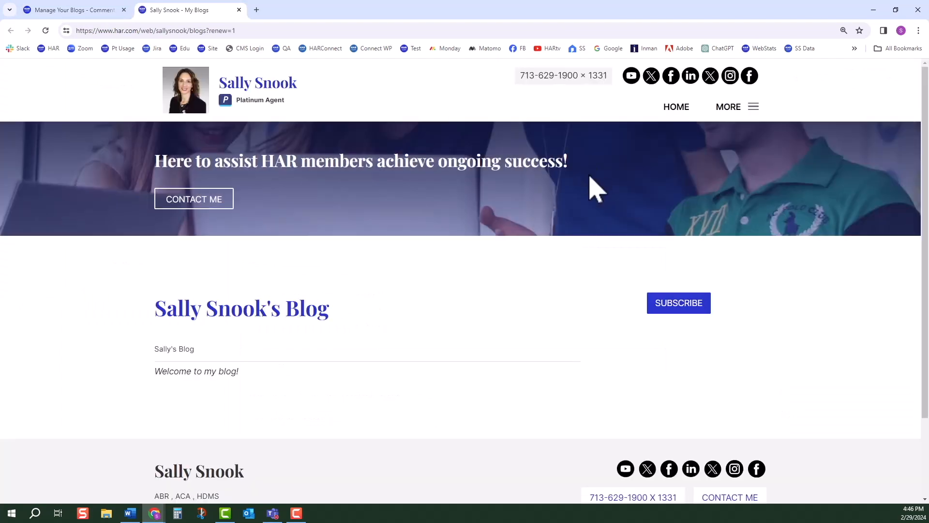
mouse_move(567, 251)
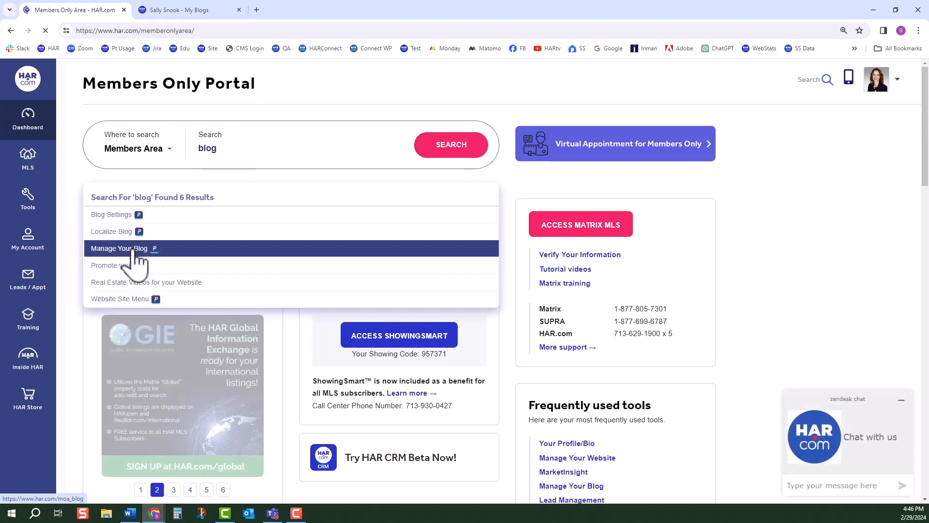
Choose the Manage Your Blog search result to reopen the posts overview
click(119, 248)
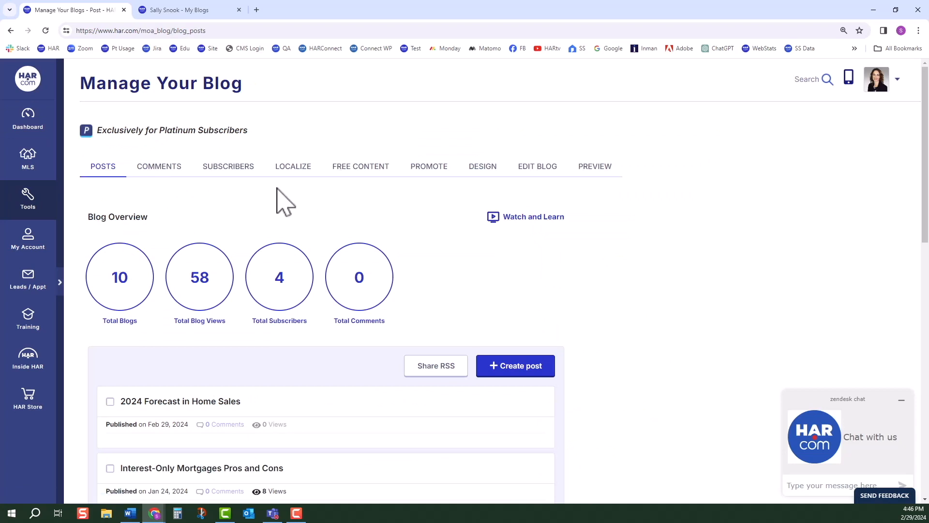
mouse_move(385, 200)
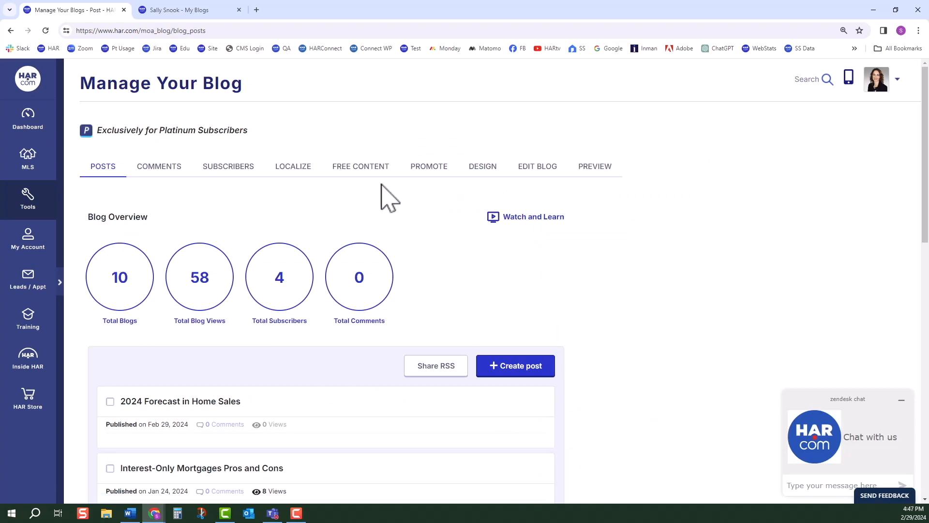
mouse_move(359, 182)
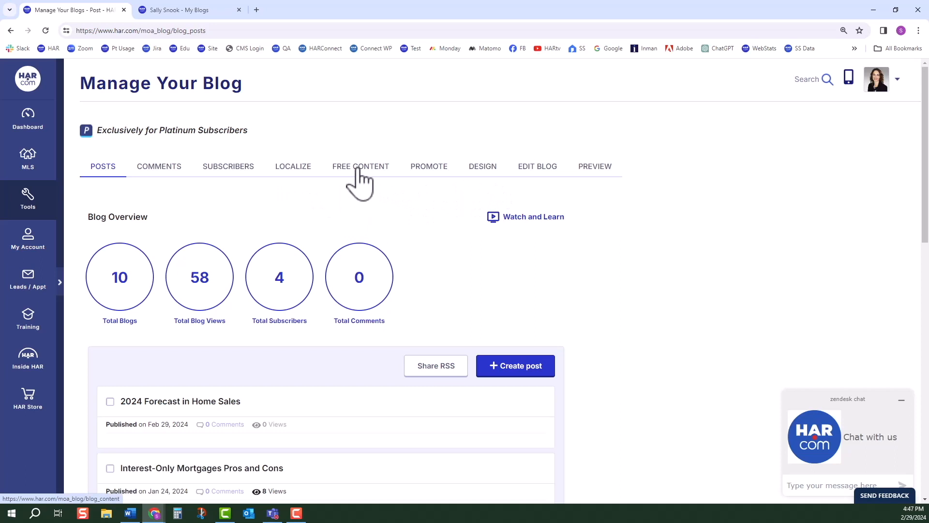